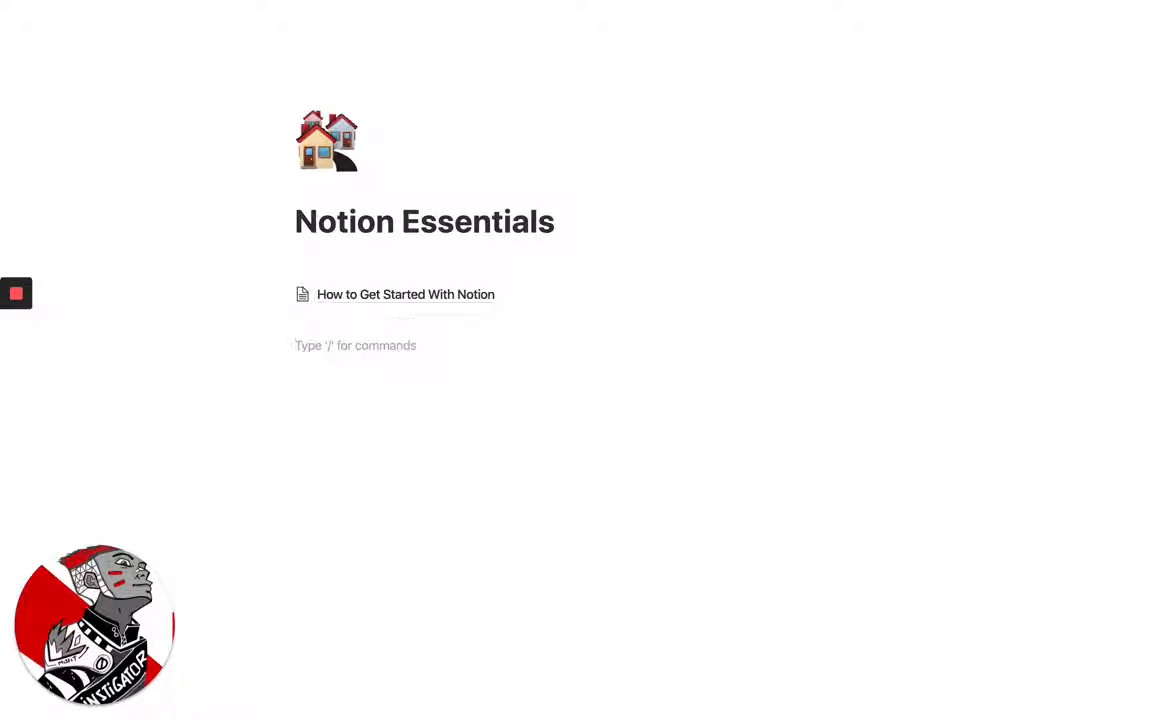
Add to-do items 'create second video', 'publish video', 'close my email' and check all three off.
left_click(356, 344)
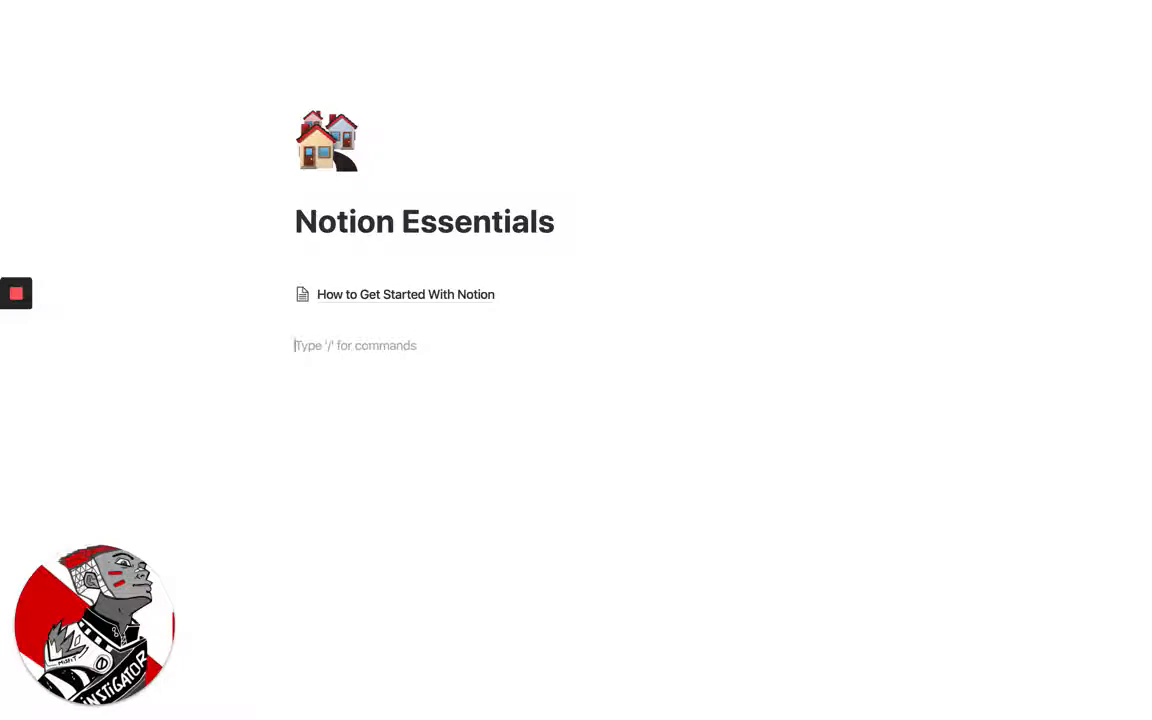
type("/")
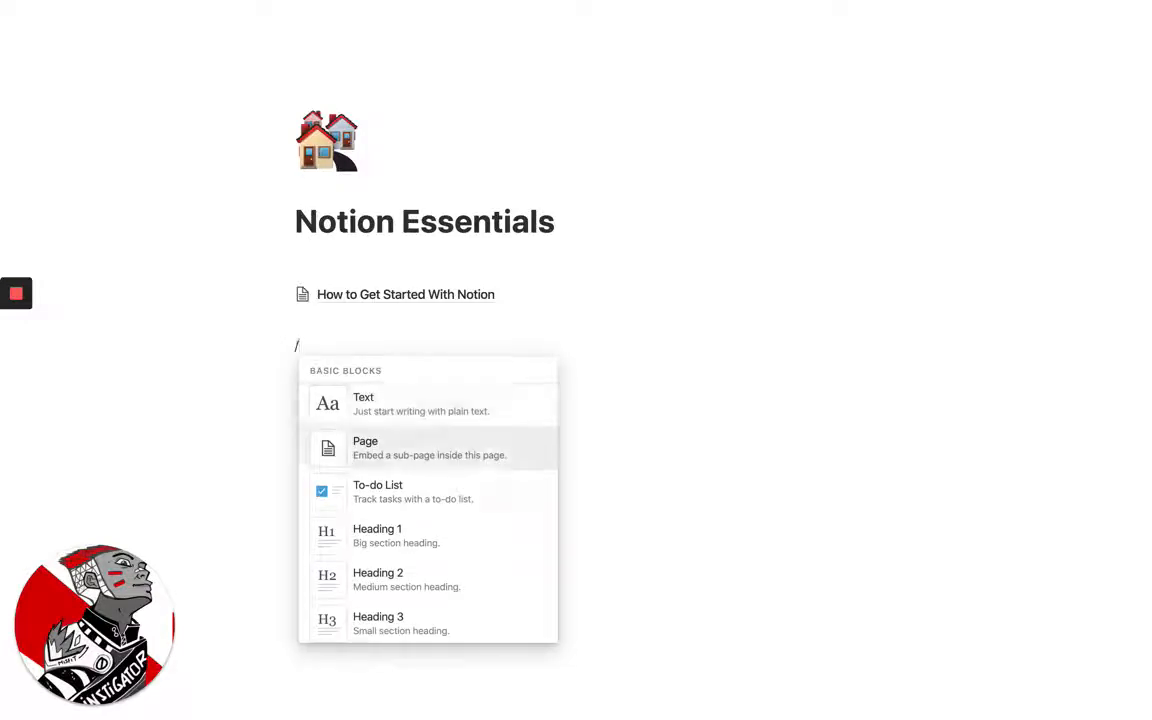
left_click(378, 492)
type("C")
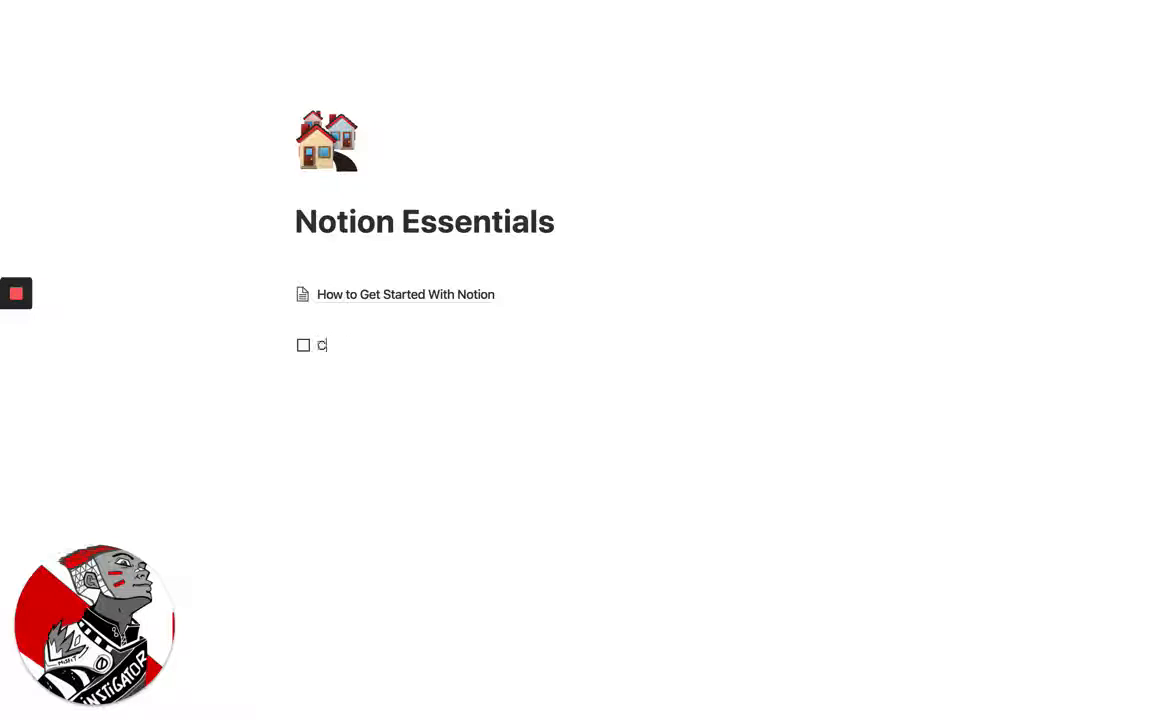
type("reate sec")
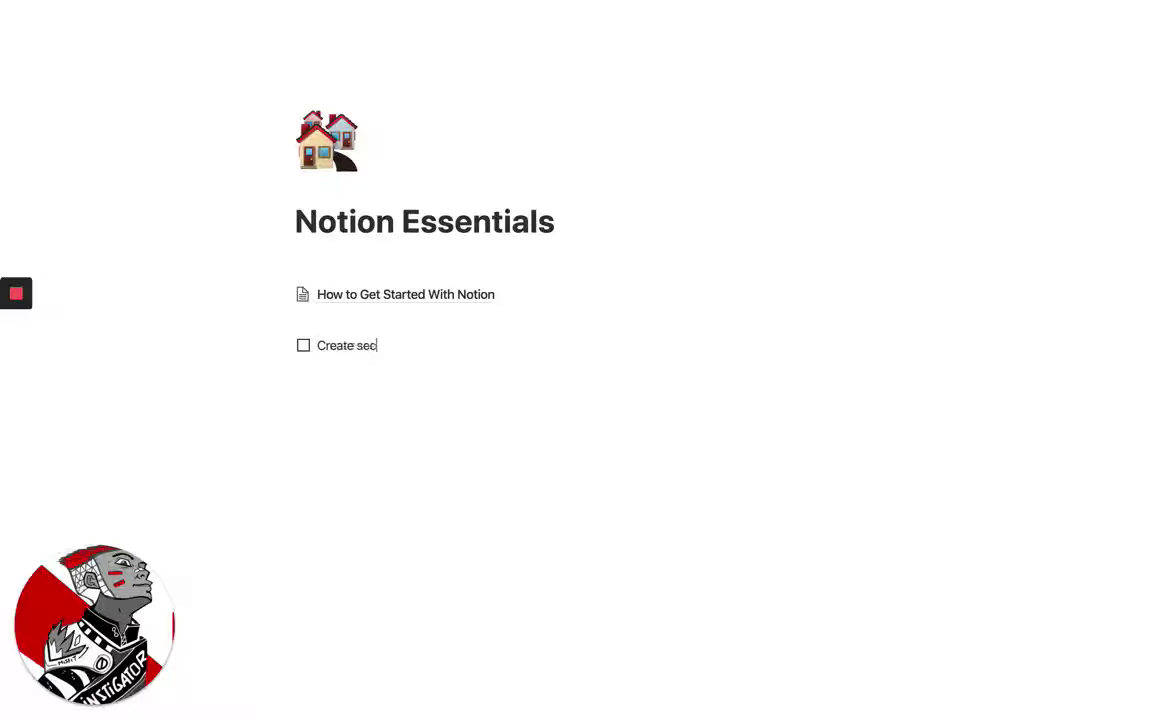
type("ond video you")
type("Publish video or upload")
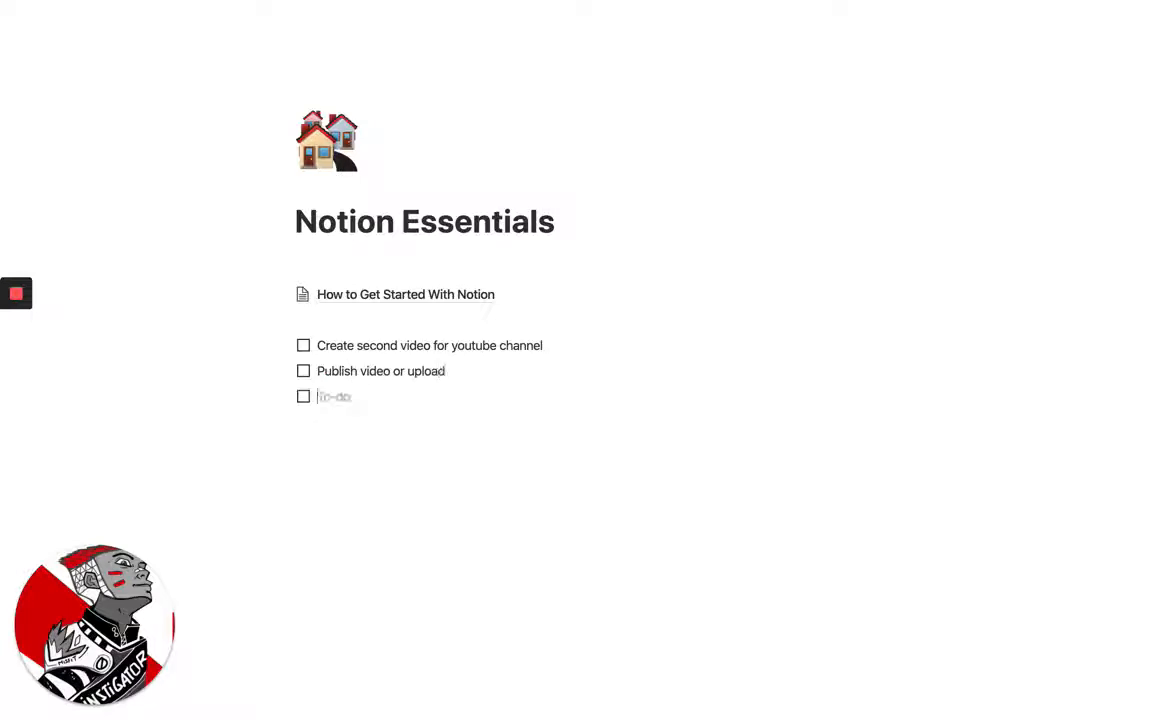
type("Close my email")
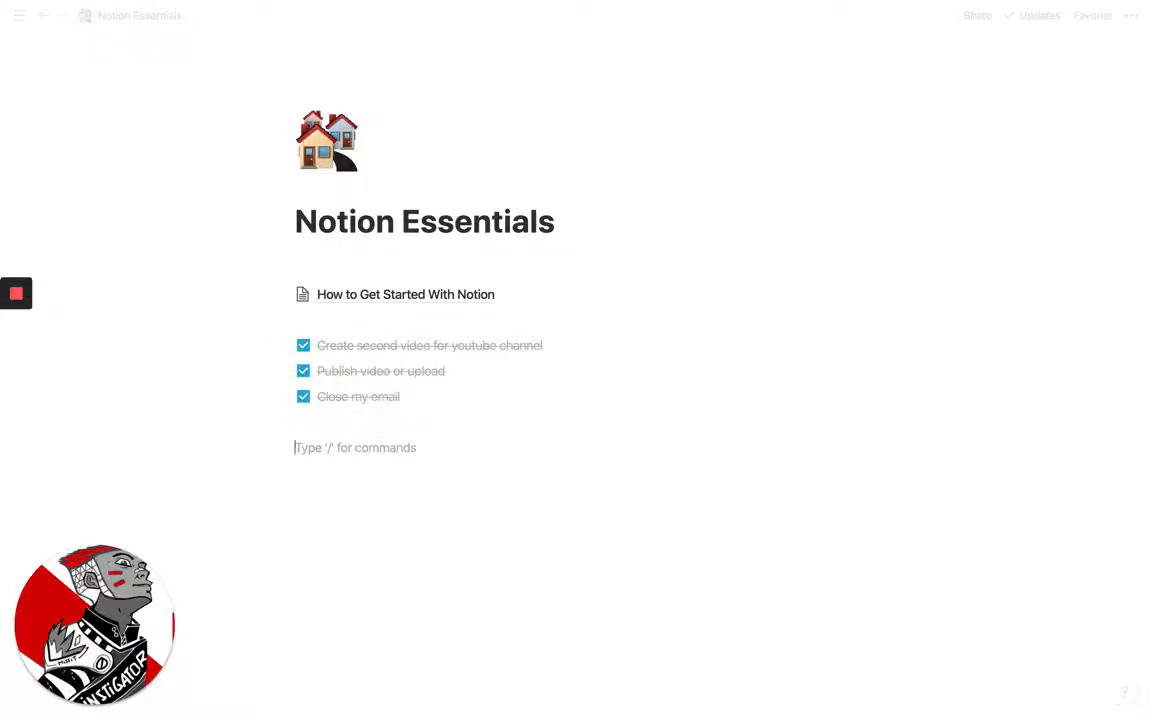
Insert an inline table via /table and rework its Tags column into a Deadline date column.
type("/t")
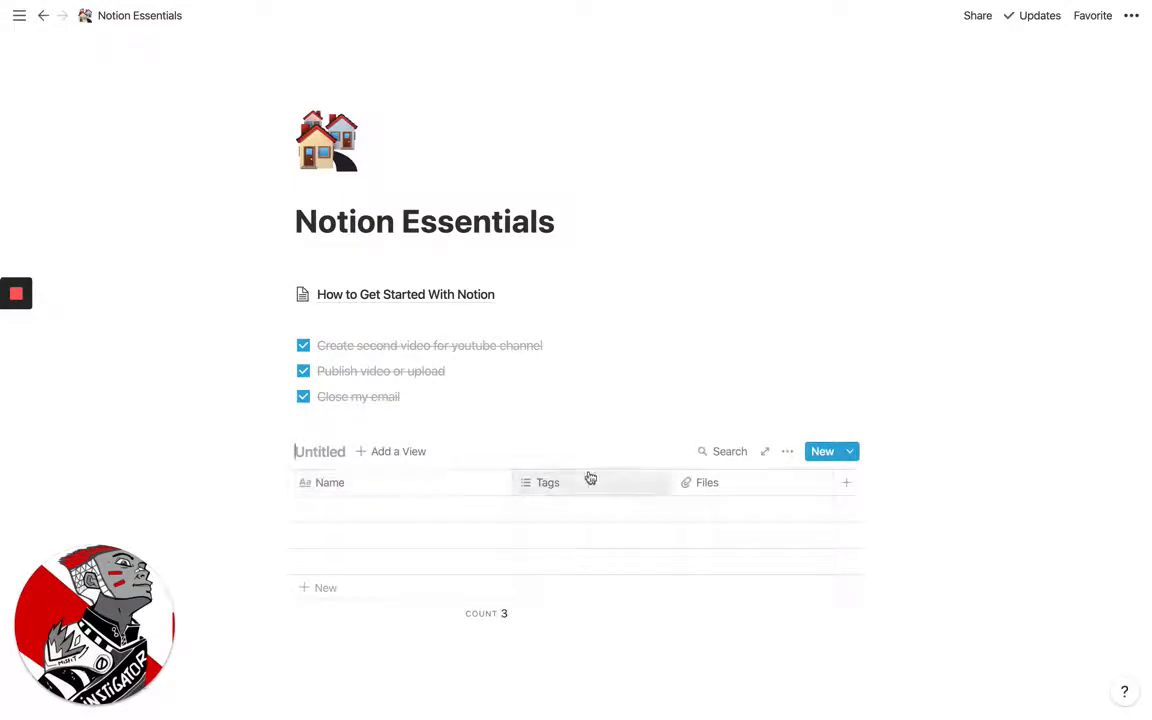
left_click(548, 482)
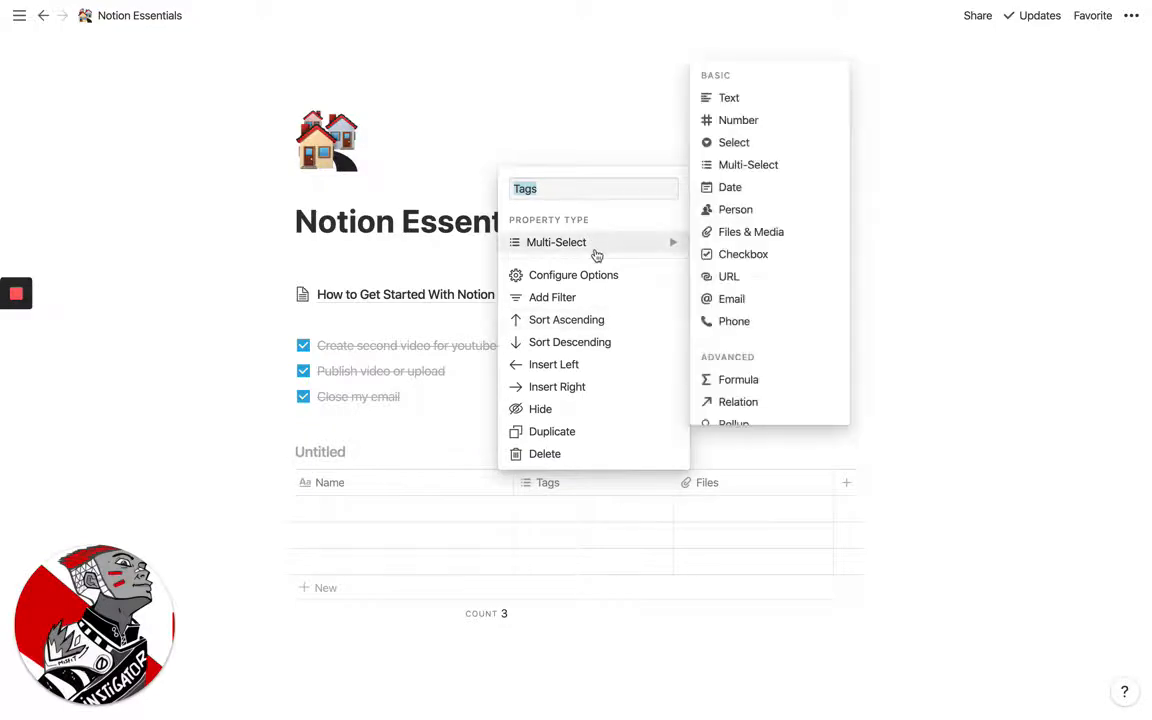
mouse_move(732, 142)
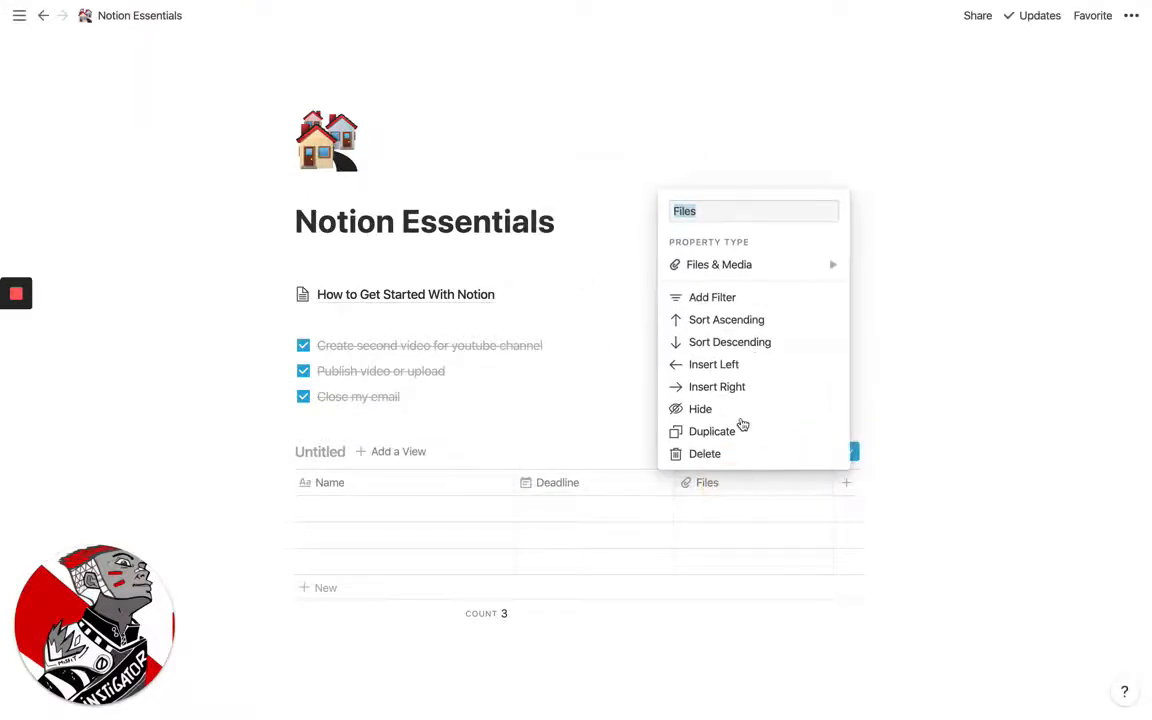
left_click(720, 264)
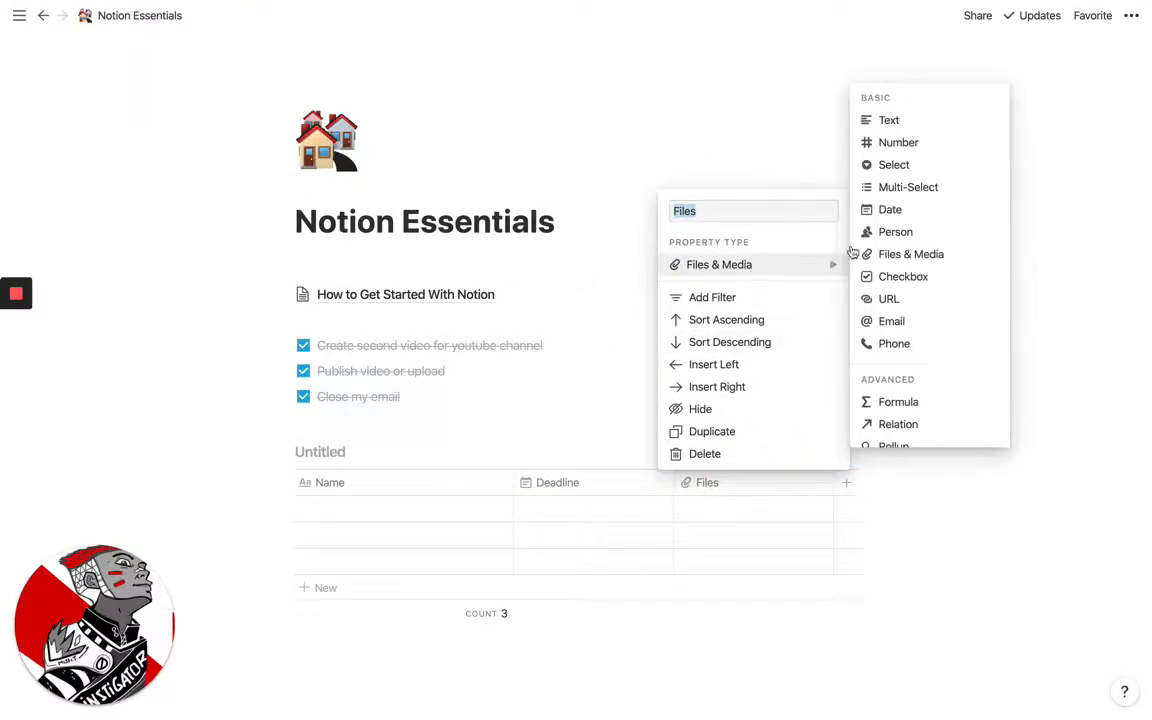
mouse_move(900, 170)
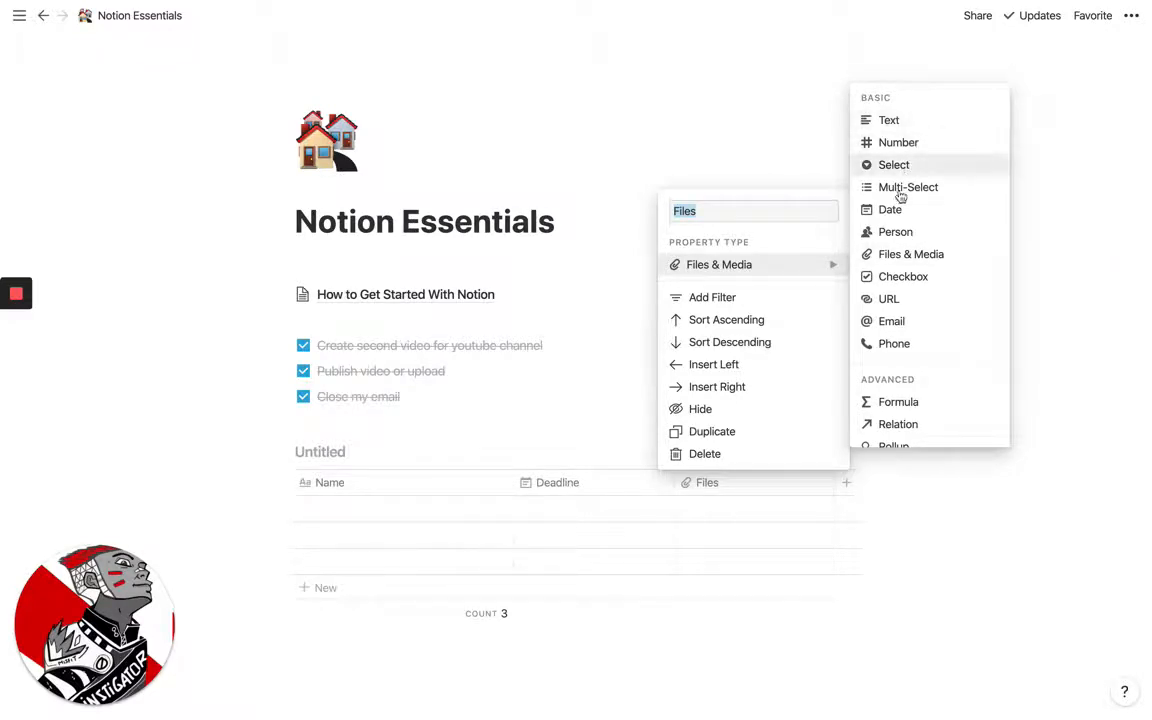
mouse_move(896, 232)
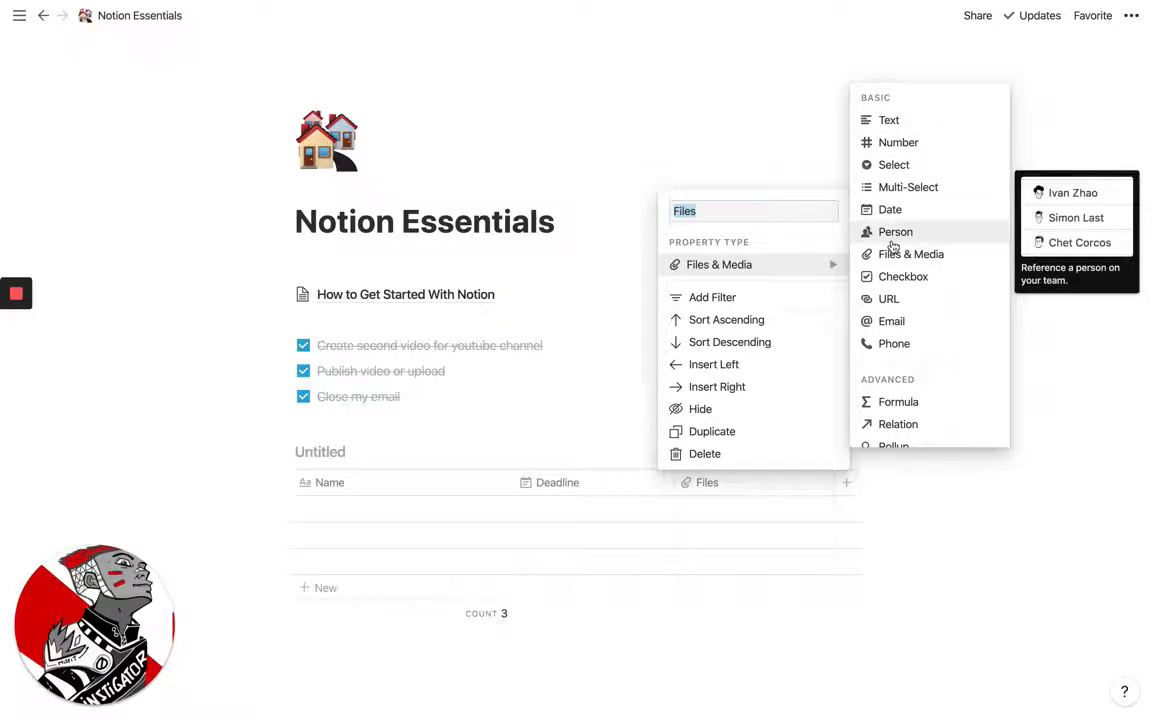
mouse_move(888, 298)
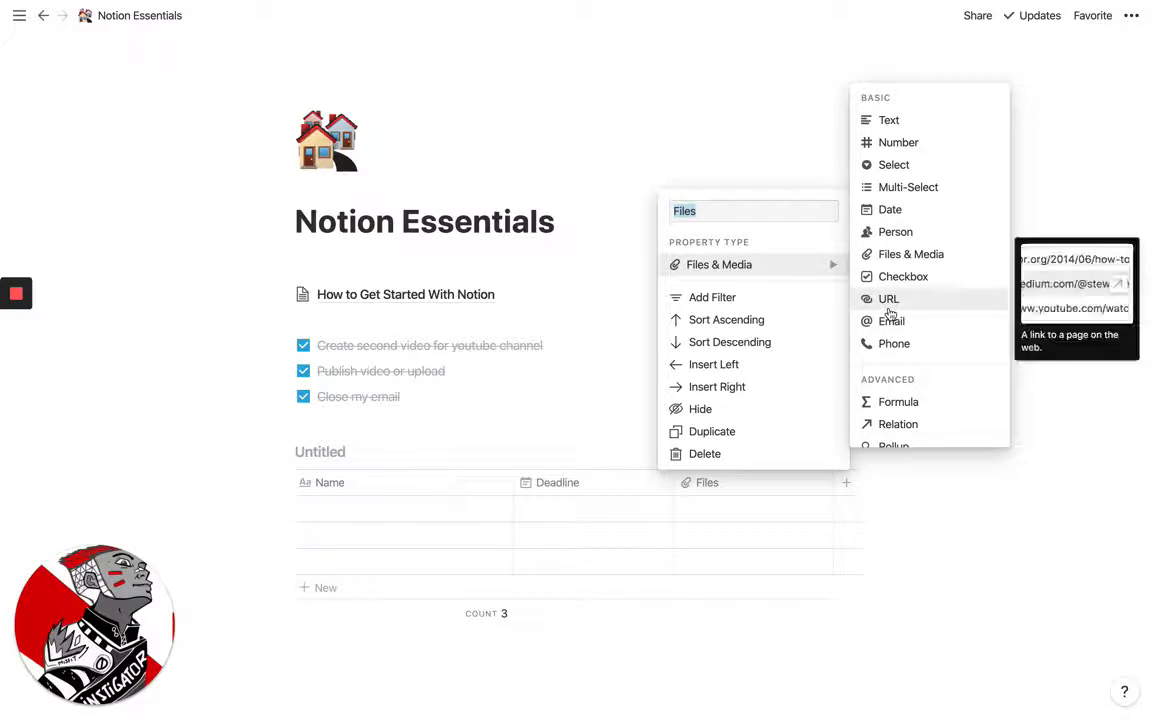
mouse_move(892, 164)
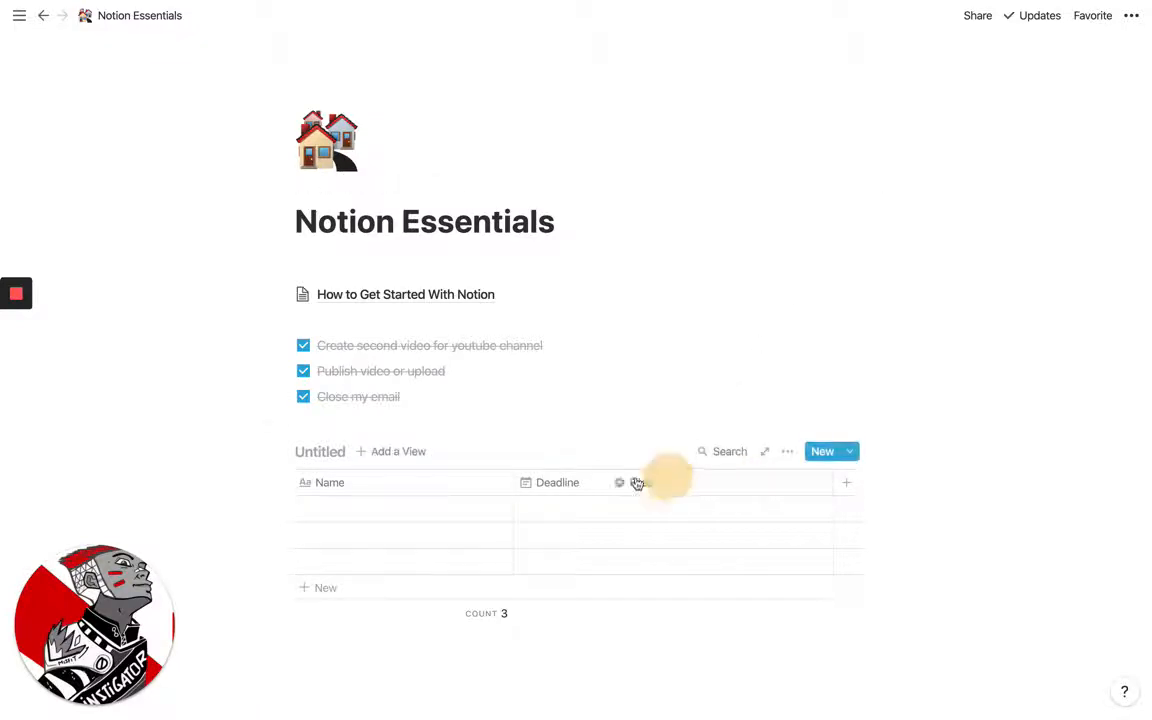
Tag the rows with Status options In Progress, Complete and Up next.
left_click(620, 482)
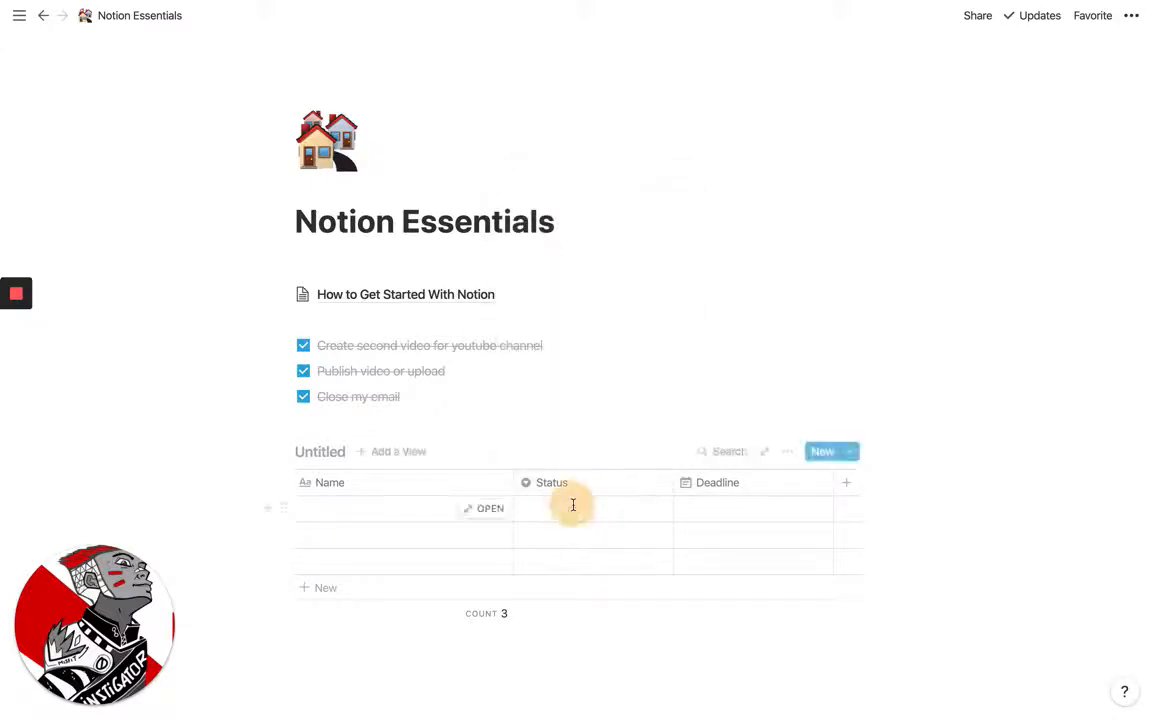
type("IN")
type("Co")
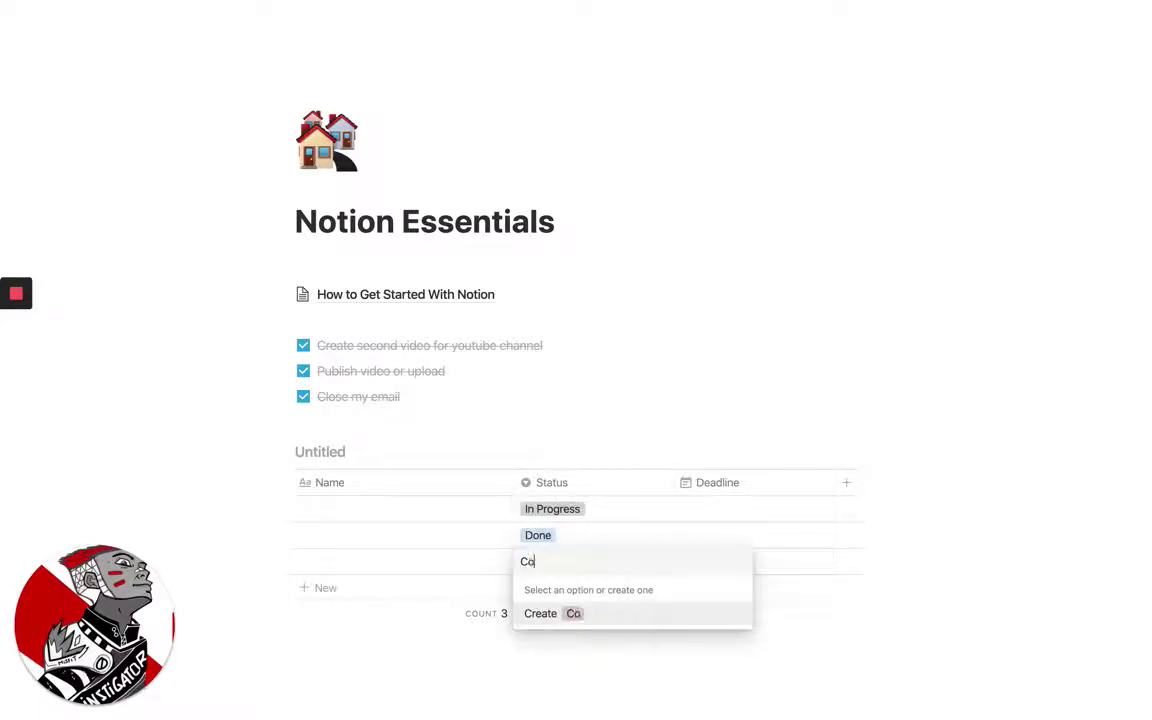
type("mplet")
left_click(596, 534)
type("Up")
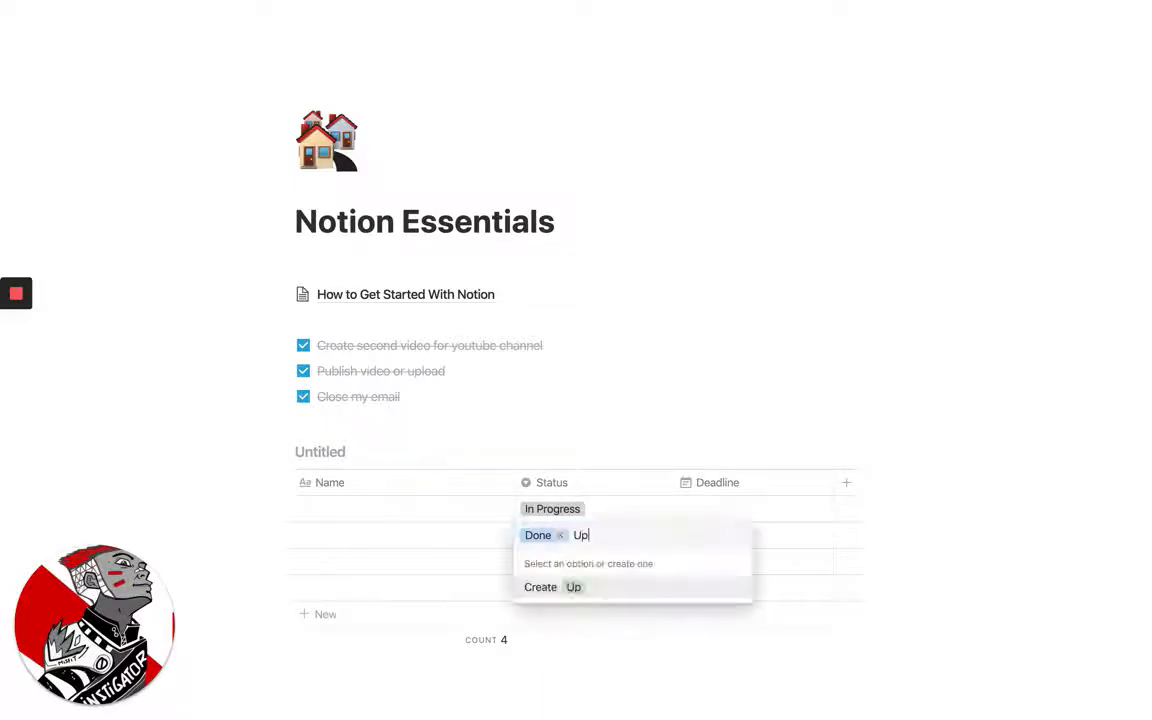
left_click(560, 536)
type(" next")
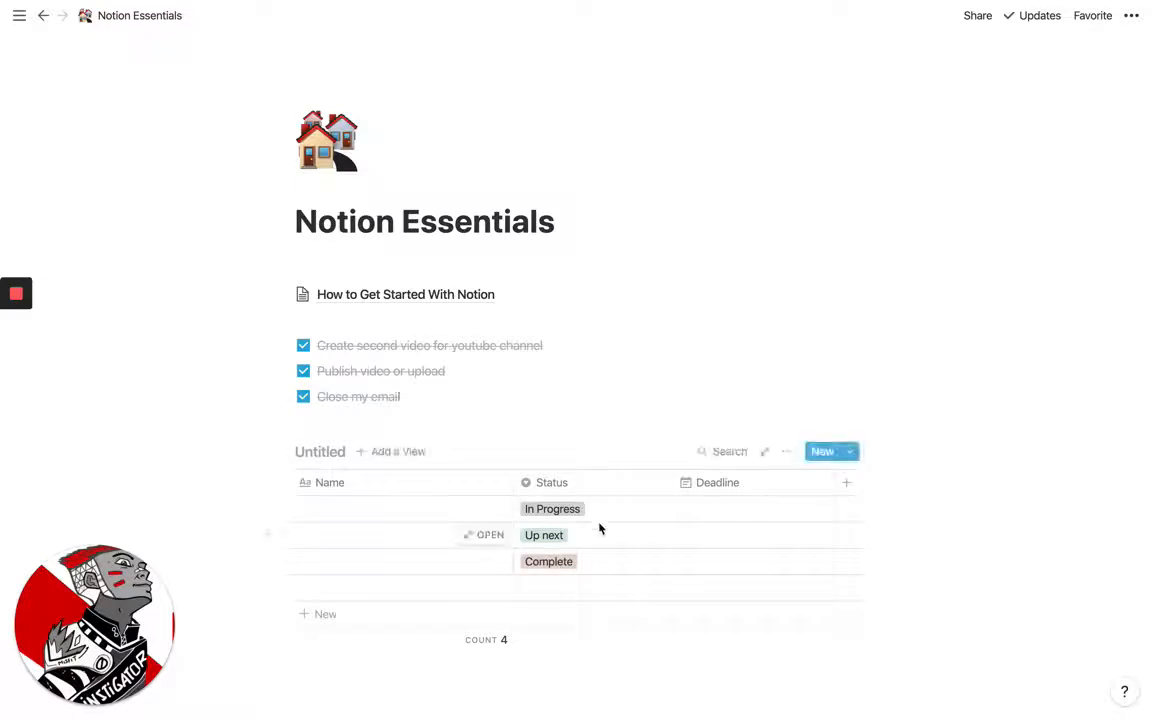
mouse_move(472, 518)
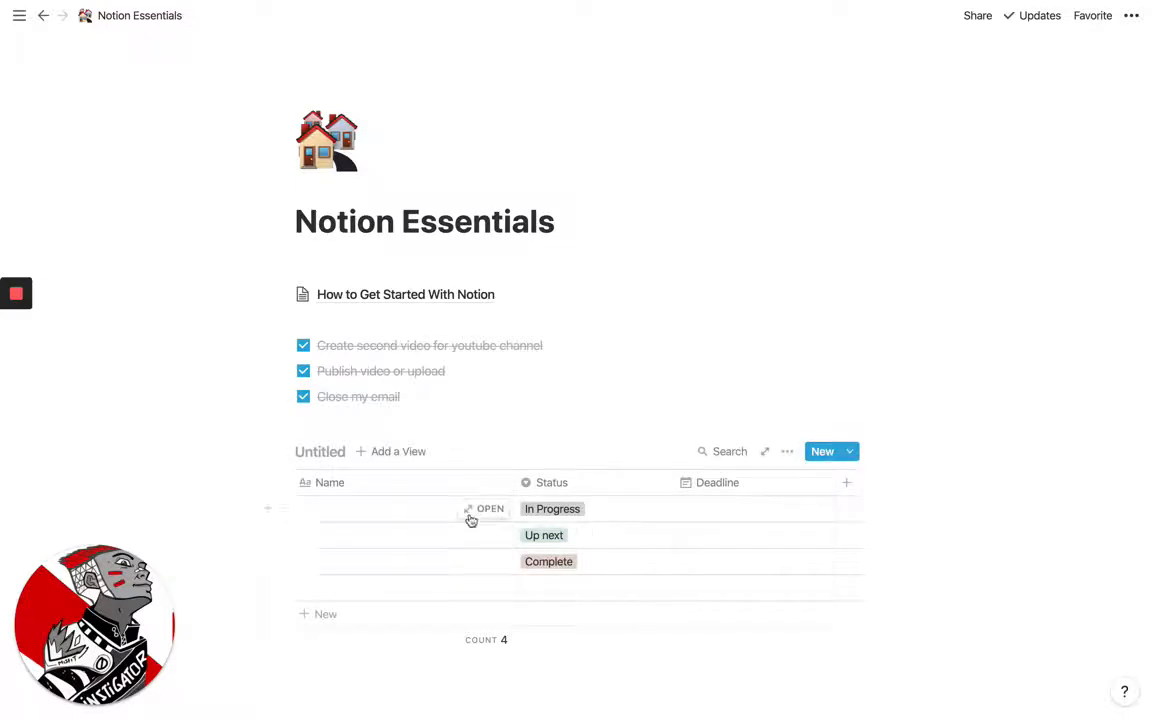
Name the rows Writing book, Recording a podcast and Checking email.
type("Writing")
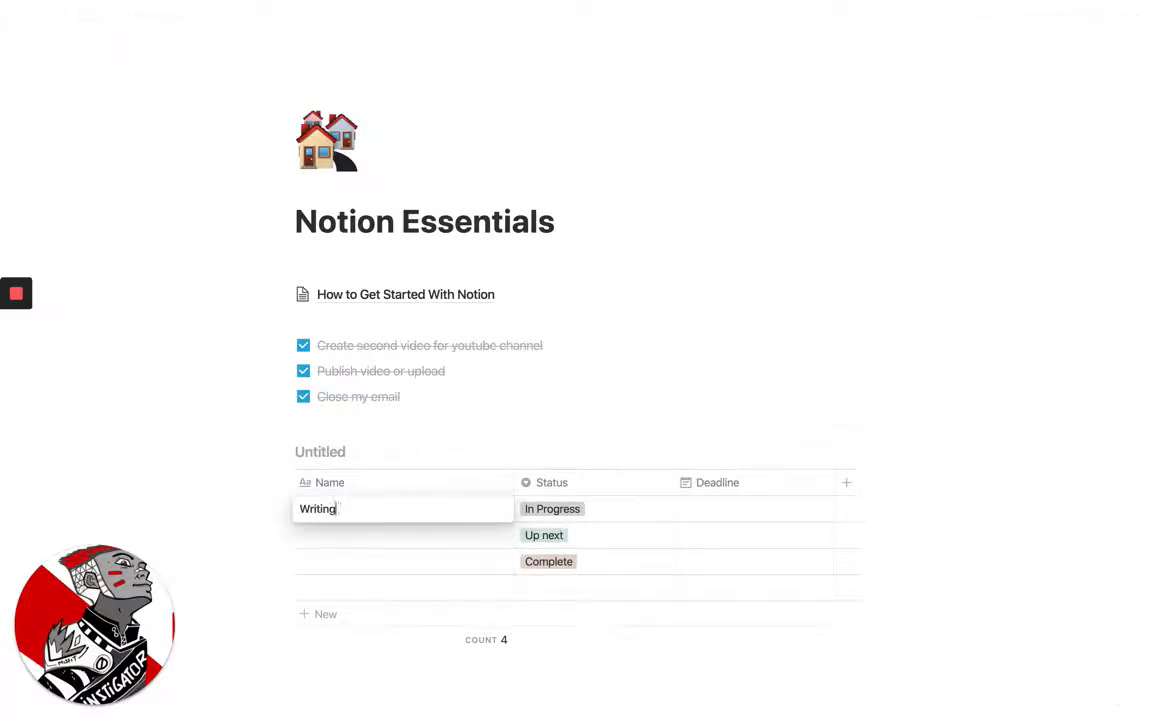
type("book")
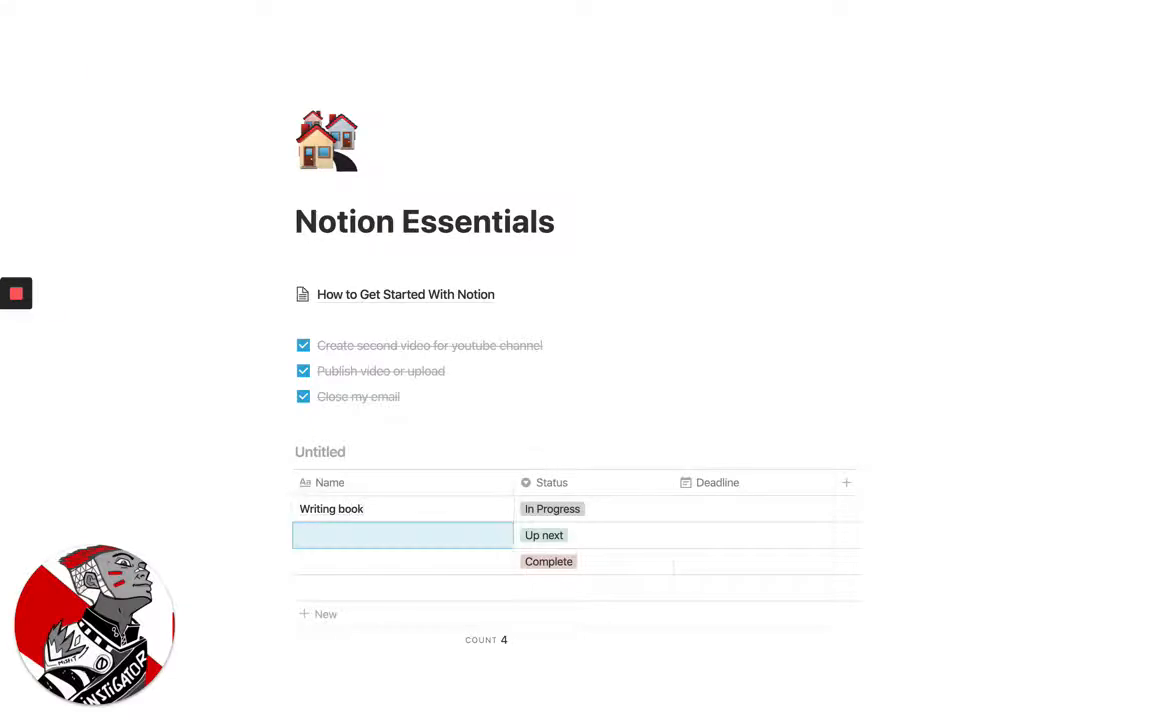
type("R")
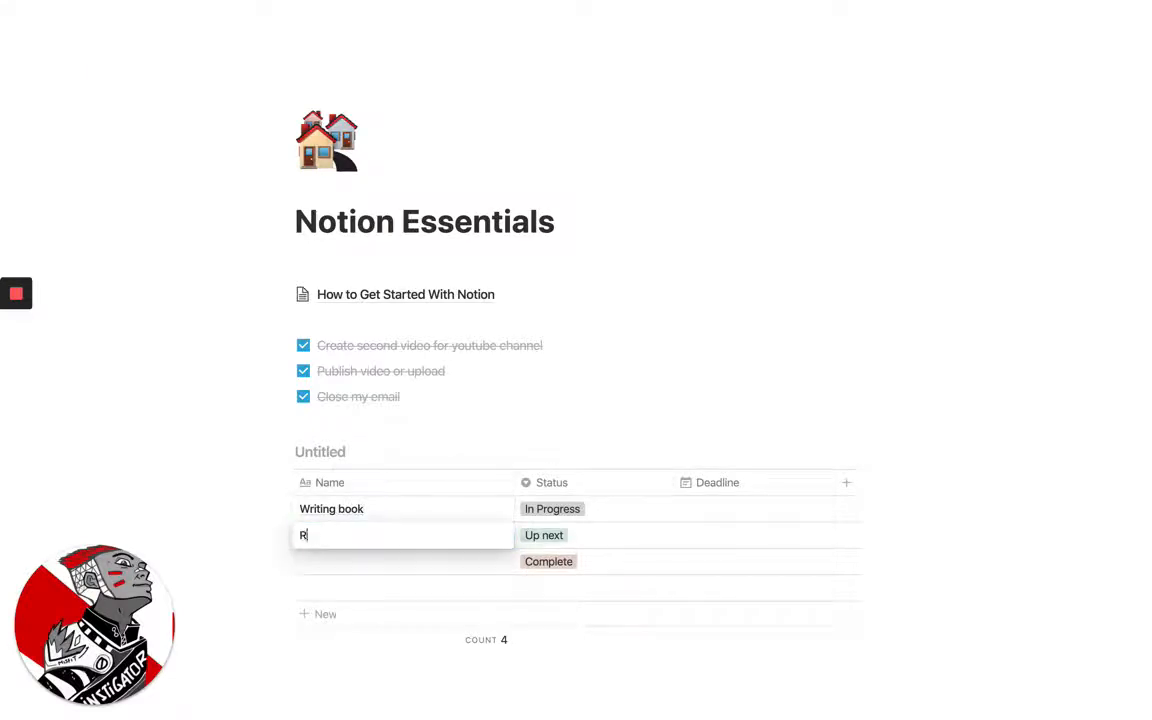
type("ecording a podcast")
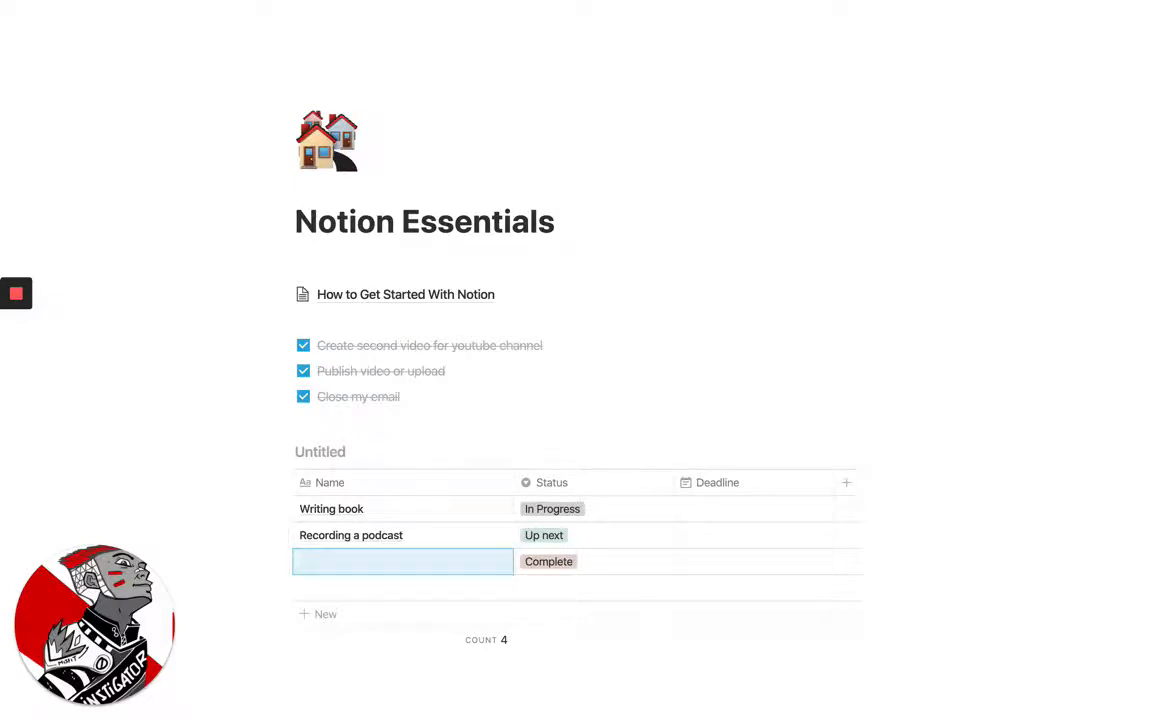
type("Eh")
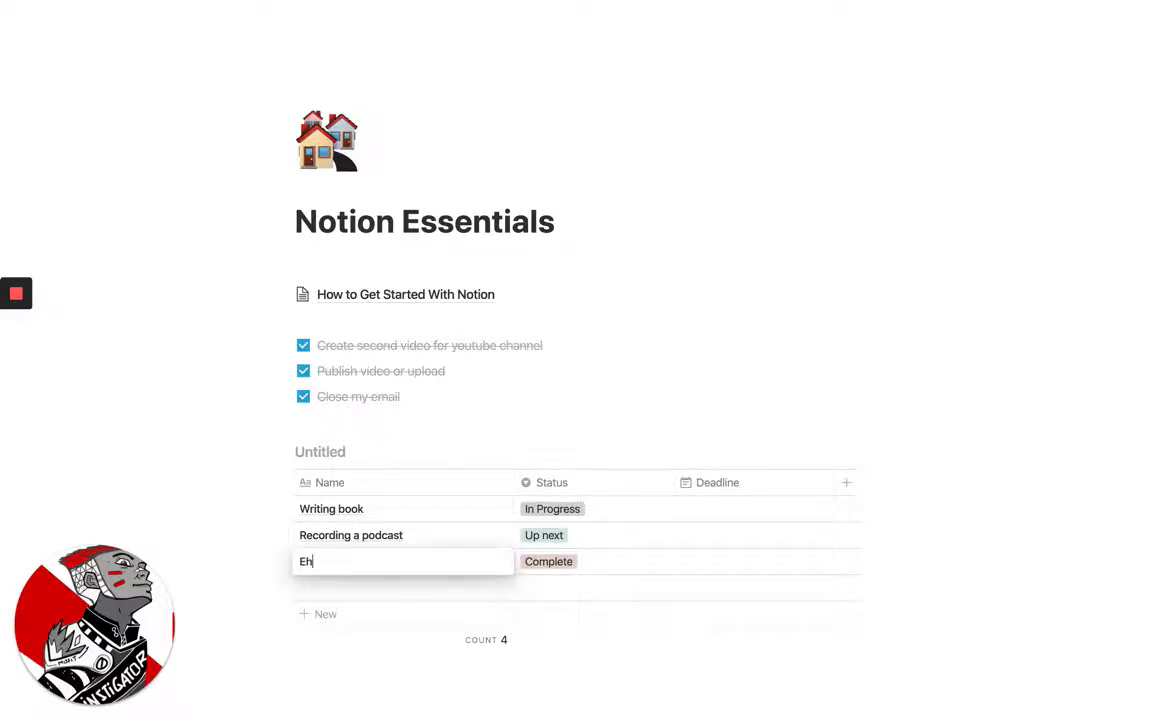
type("Checking email")
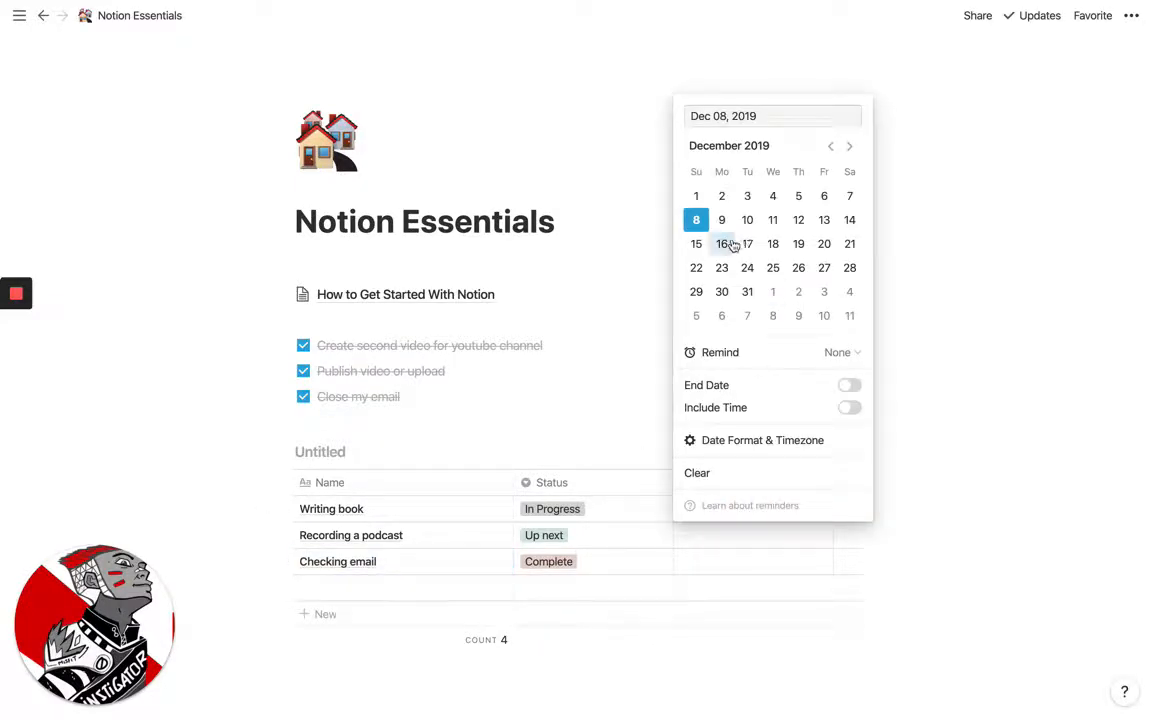
Pick Dec 09, Dec 10 and Dec 17, 2019 as the three rows' deadlines.
left_click(720, 218)
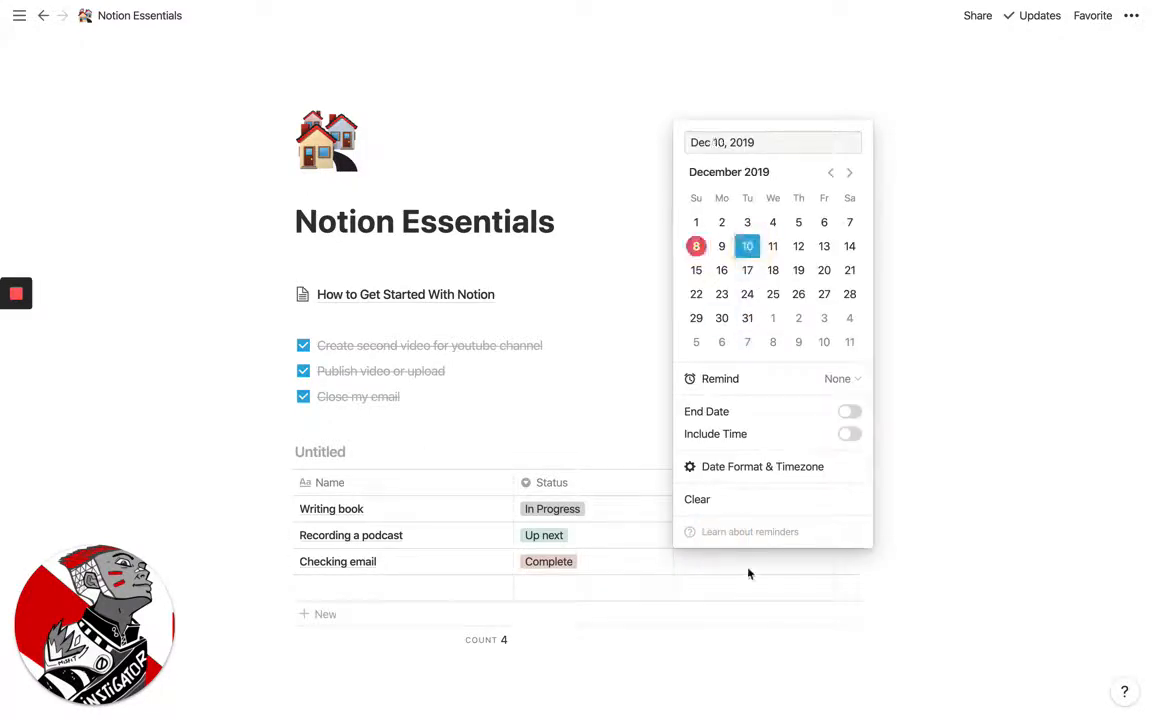
left_click(696, 246)
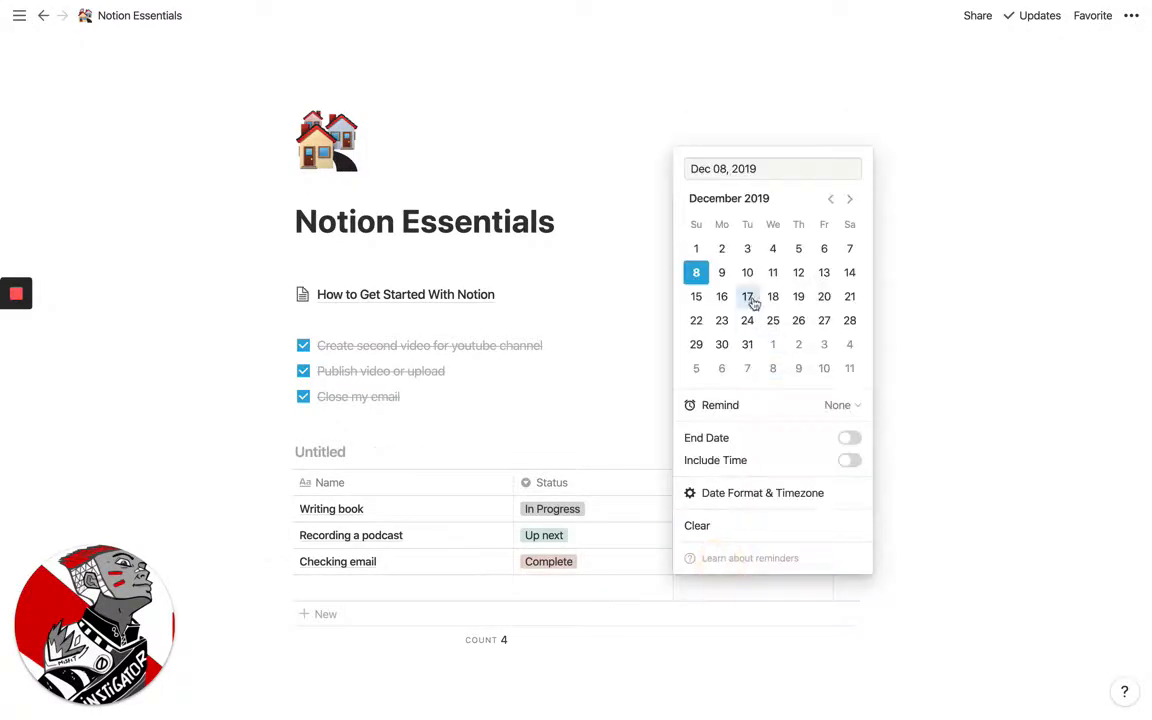
left_click(748, 296)
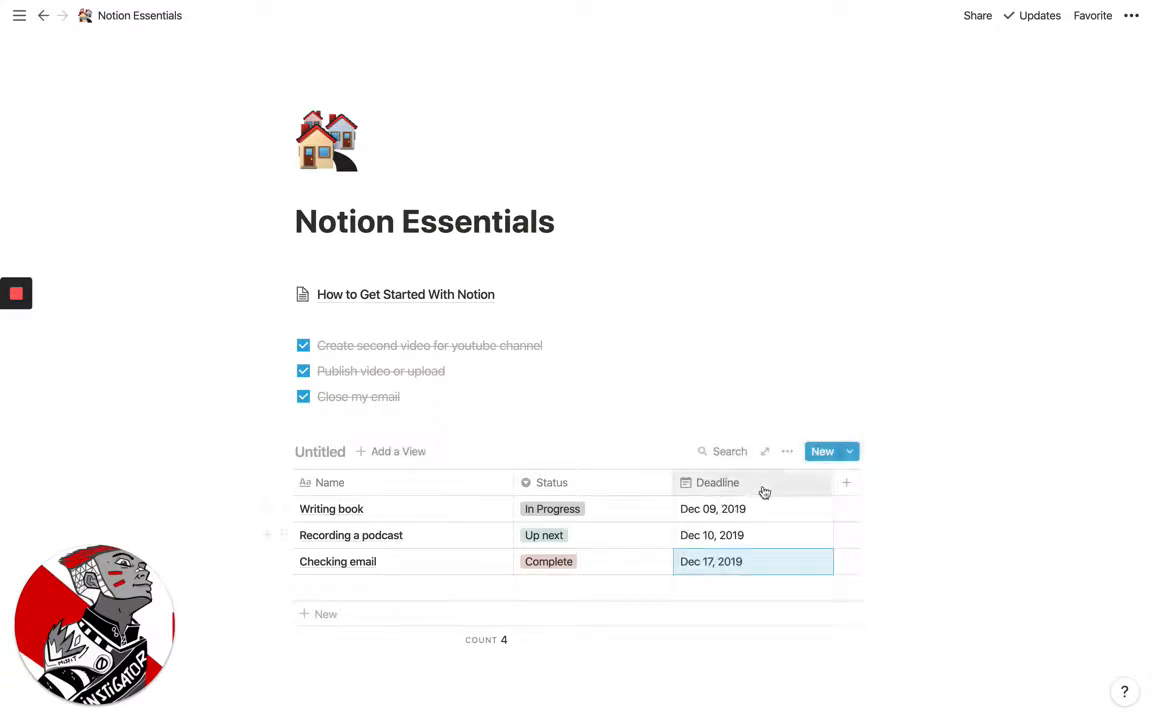
Sort the table by Deadline, latest date first.
left_click(716, 482)
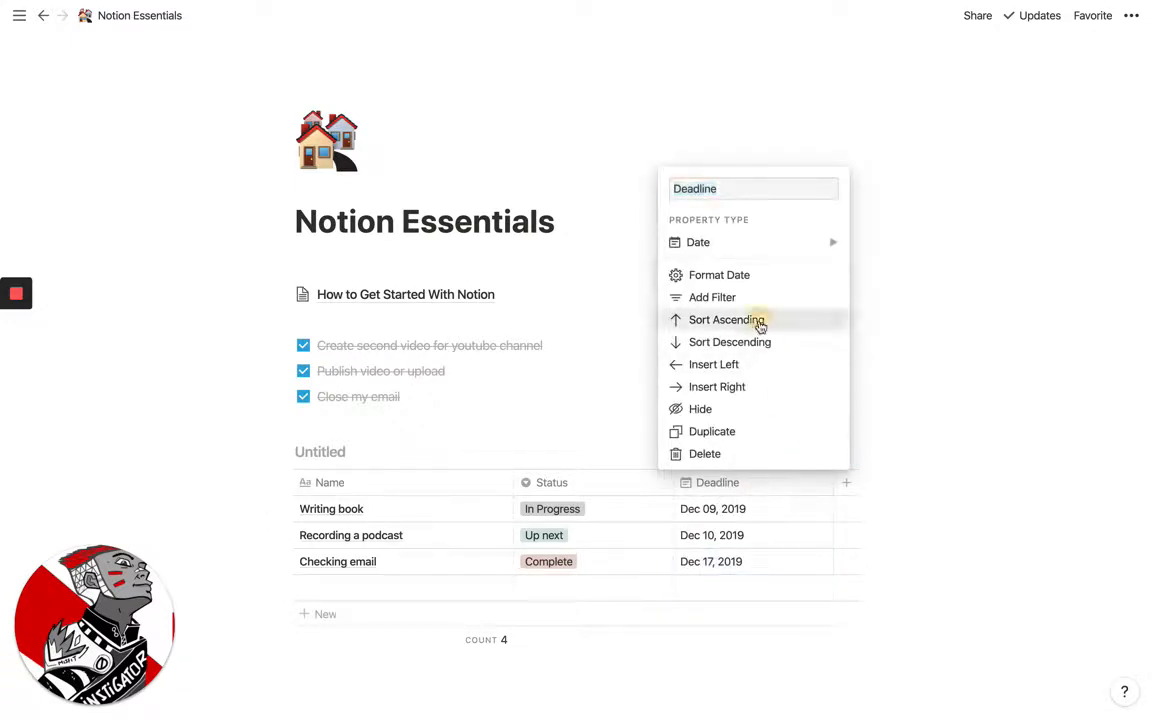
left_click(724, 320)
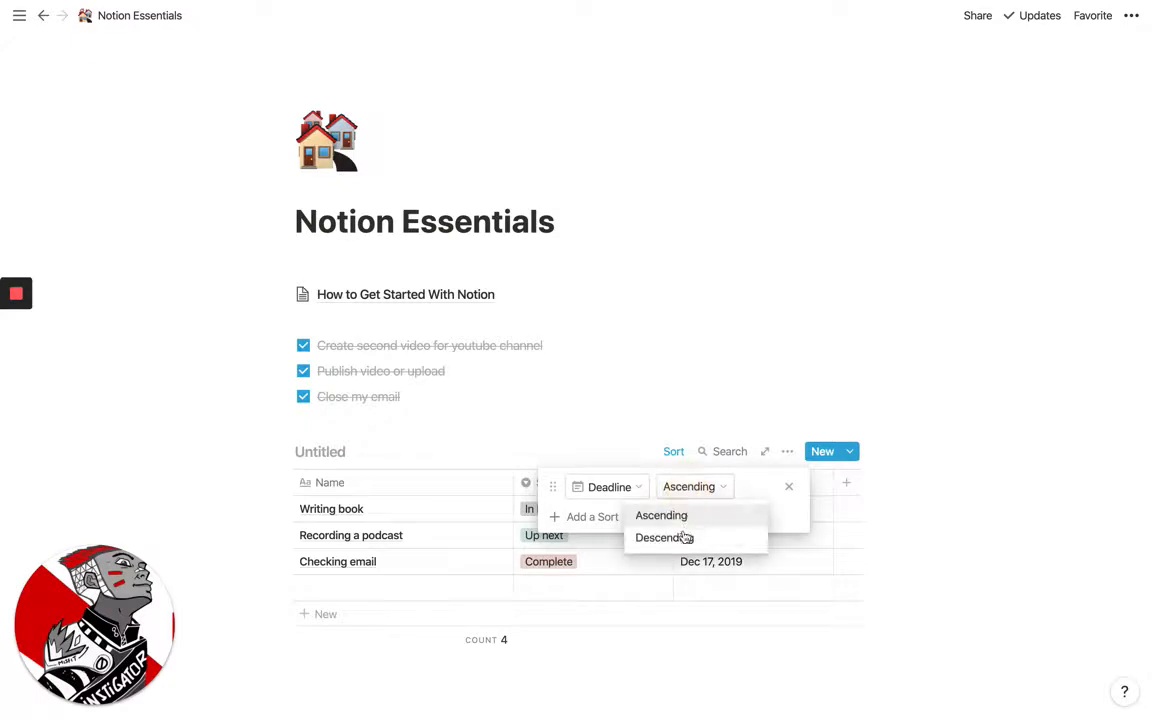
left_click(664, 536)
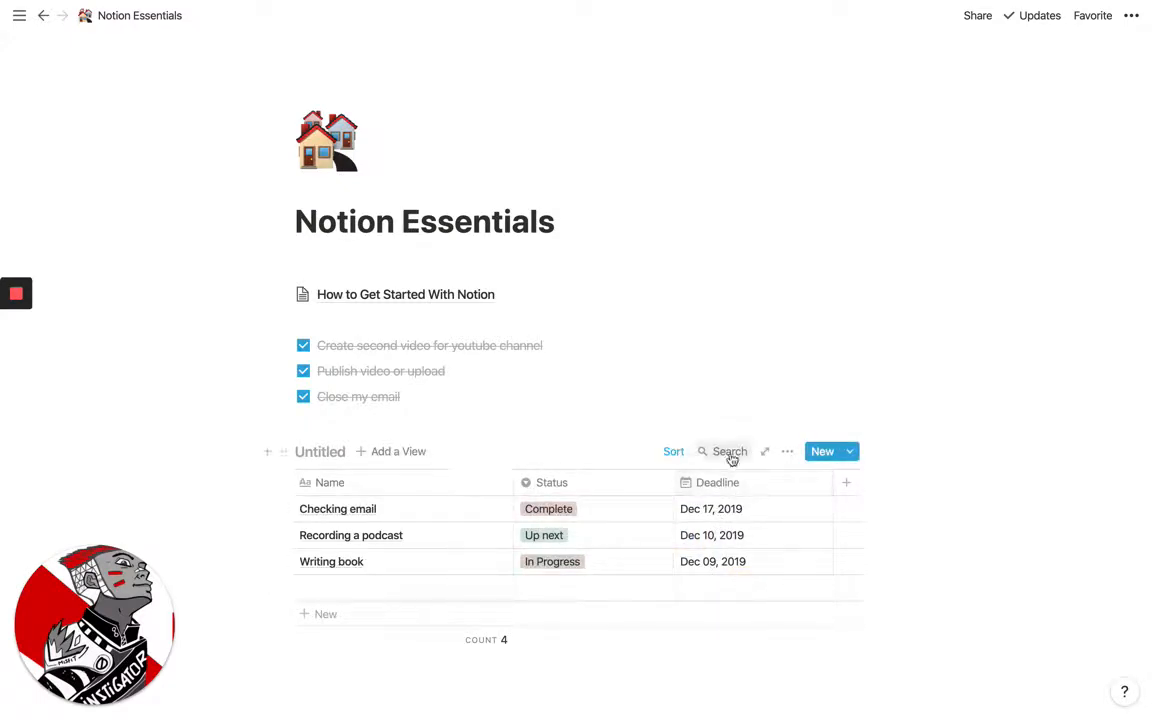
mouse_move(724, 544)
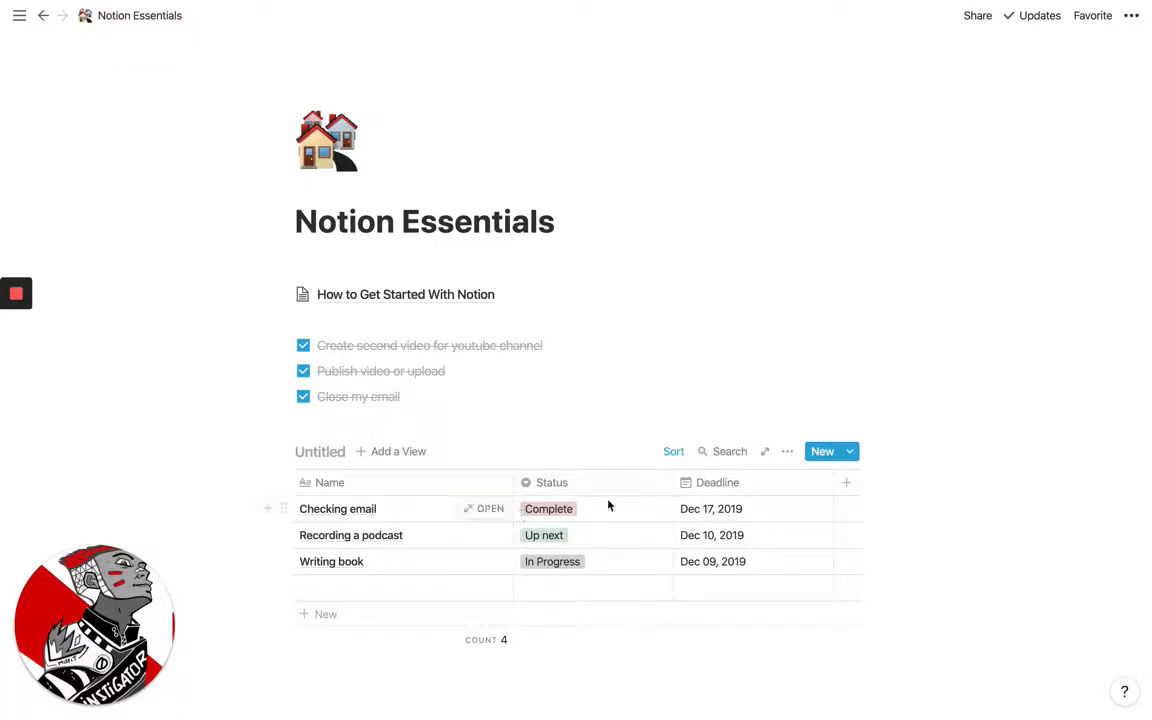
mouse_move(604, 516)
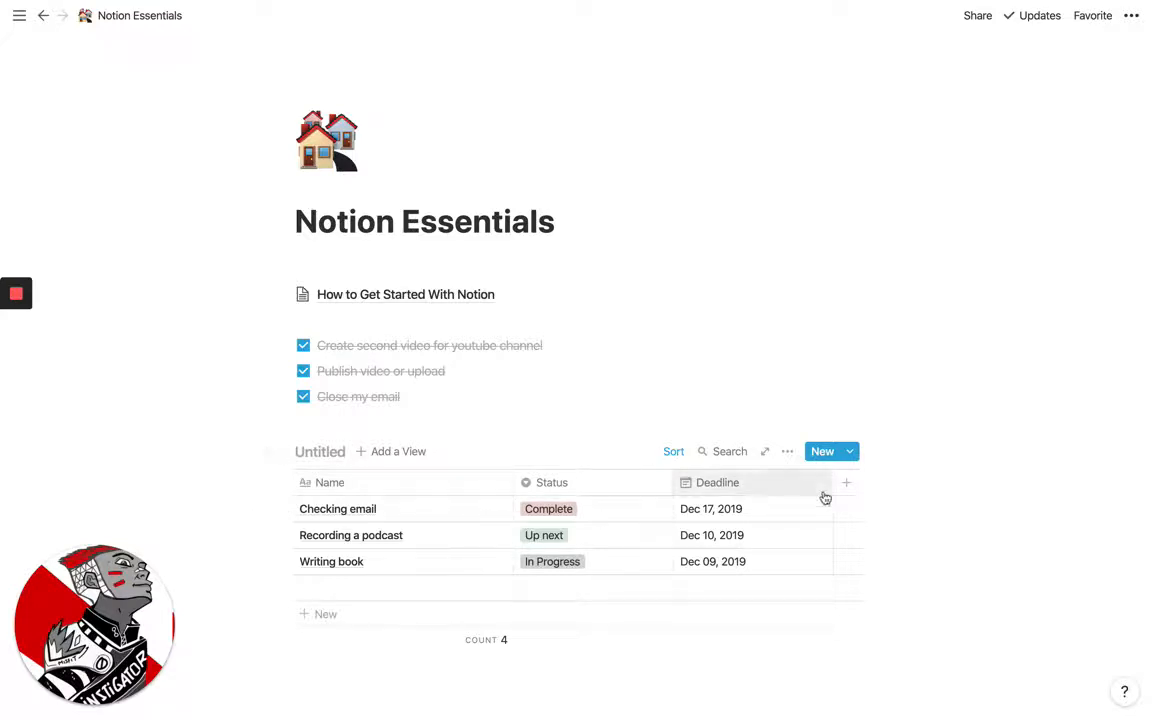
Add a Person-type column named 'Assigned to' after Deadline.
left_click(846, 482)
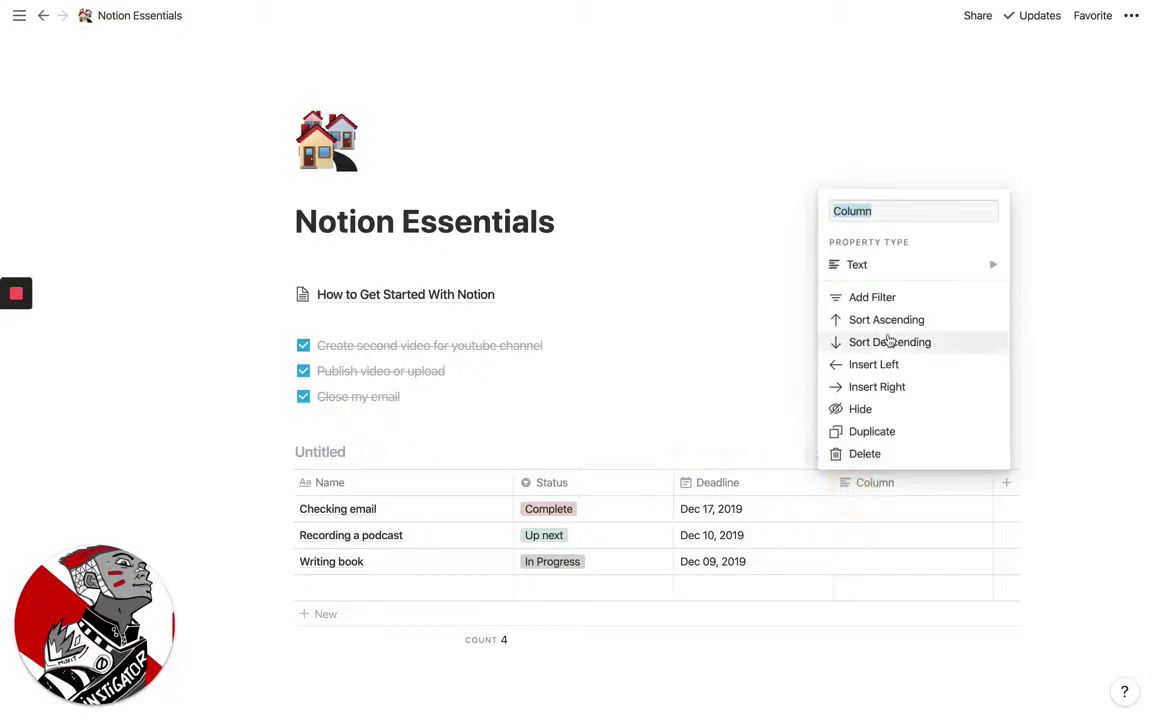
left_click(736, 236)
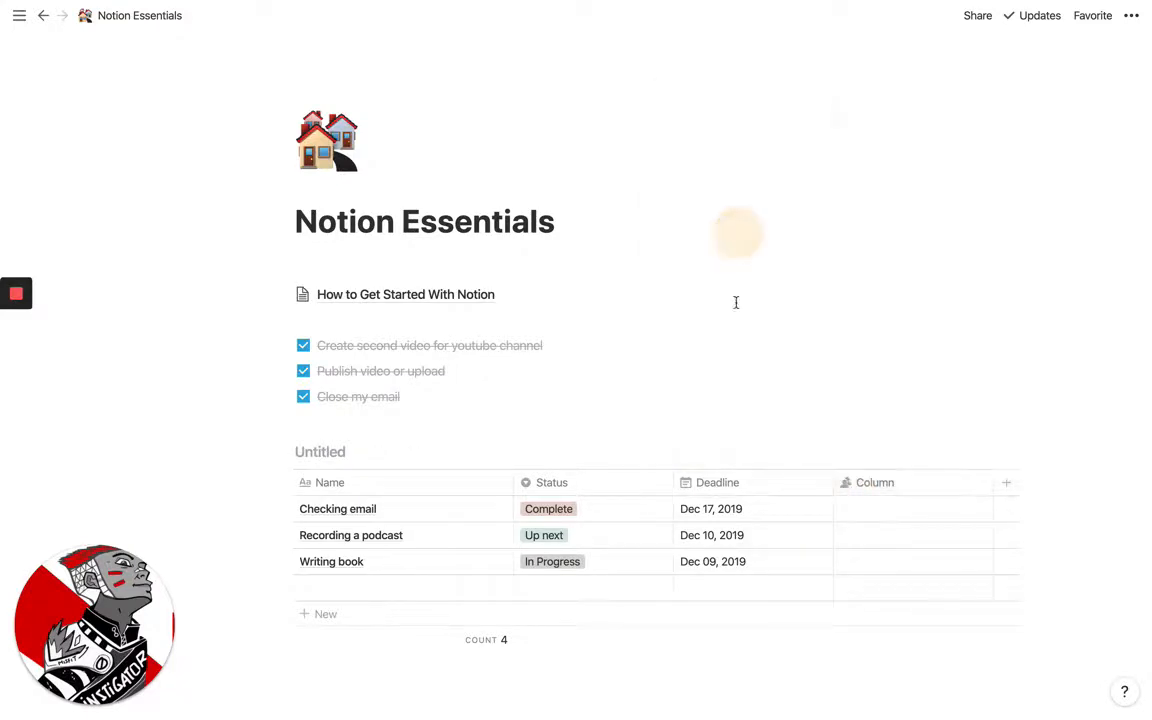
left_click(872, 482)
type("Assigned to")
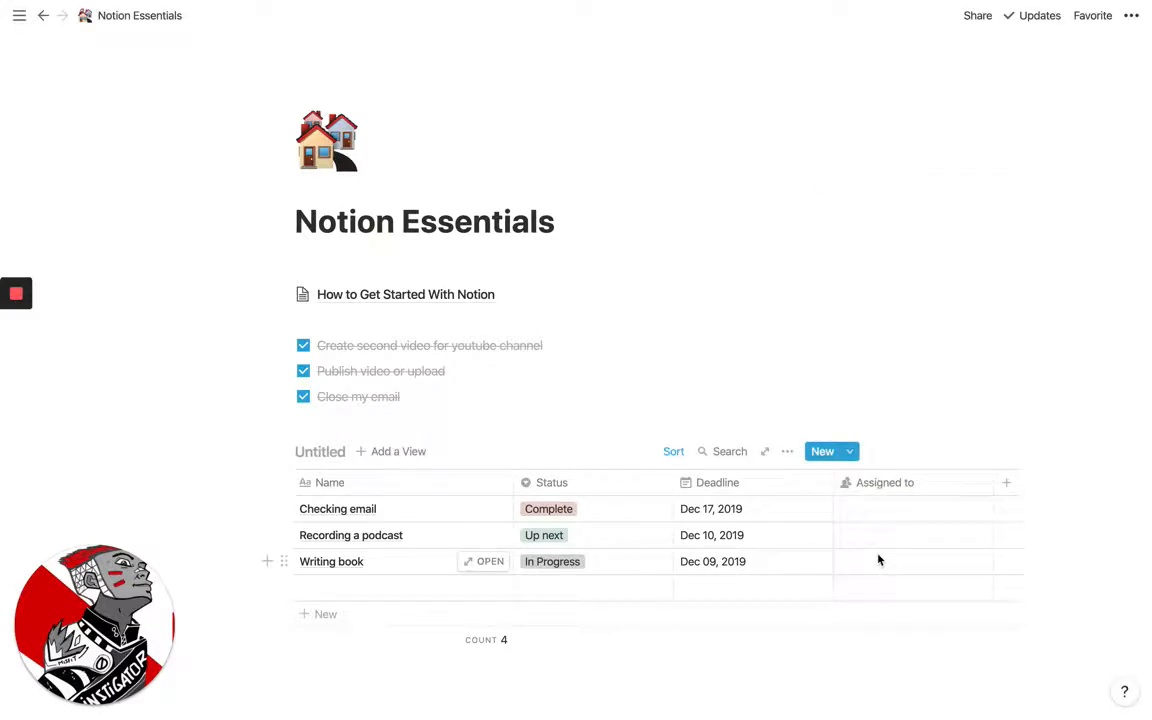
left_click(912, 560)
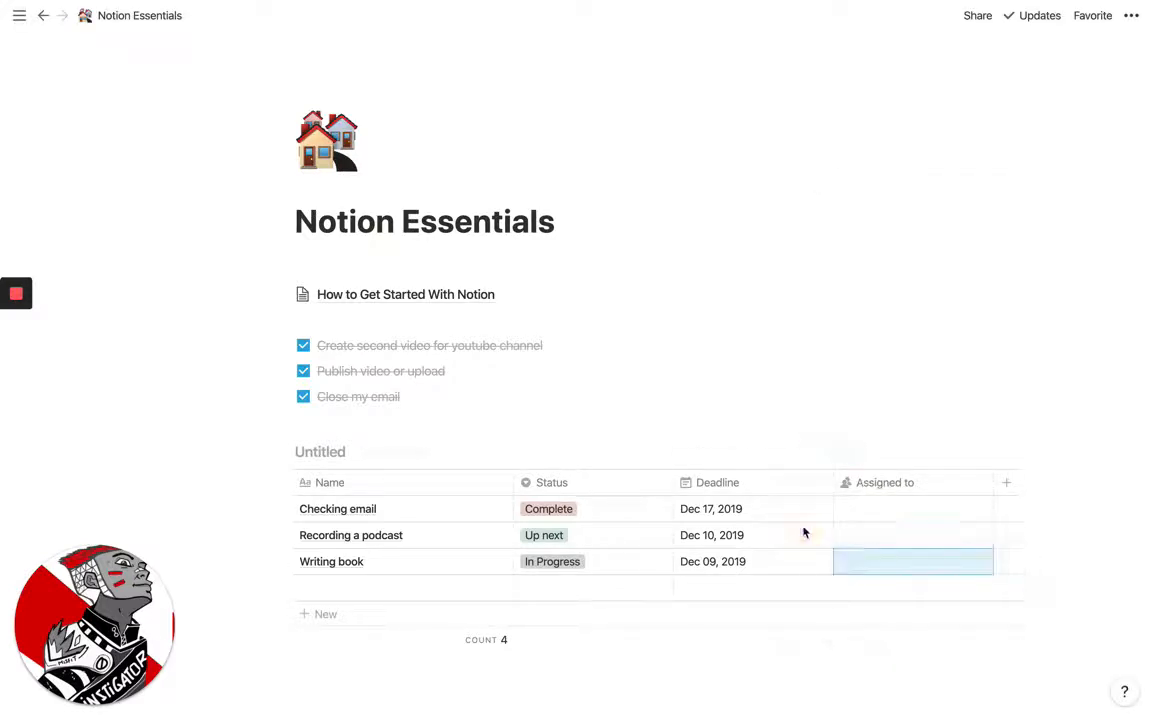
left_click(912, 560)
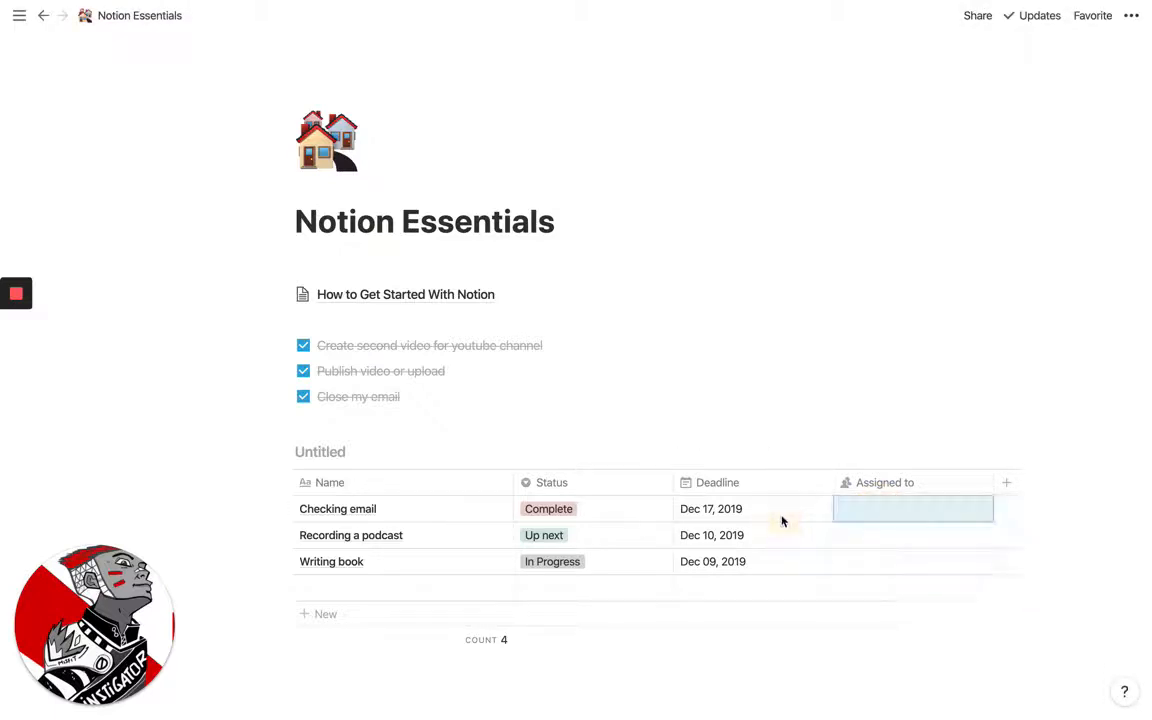
left_click(752, 508)
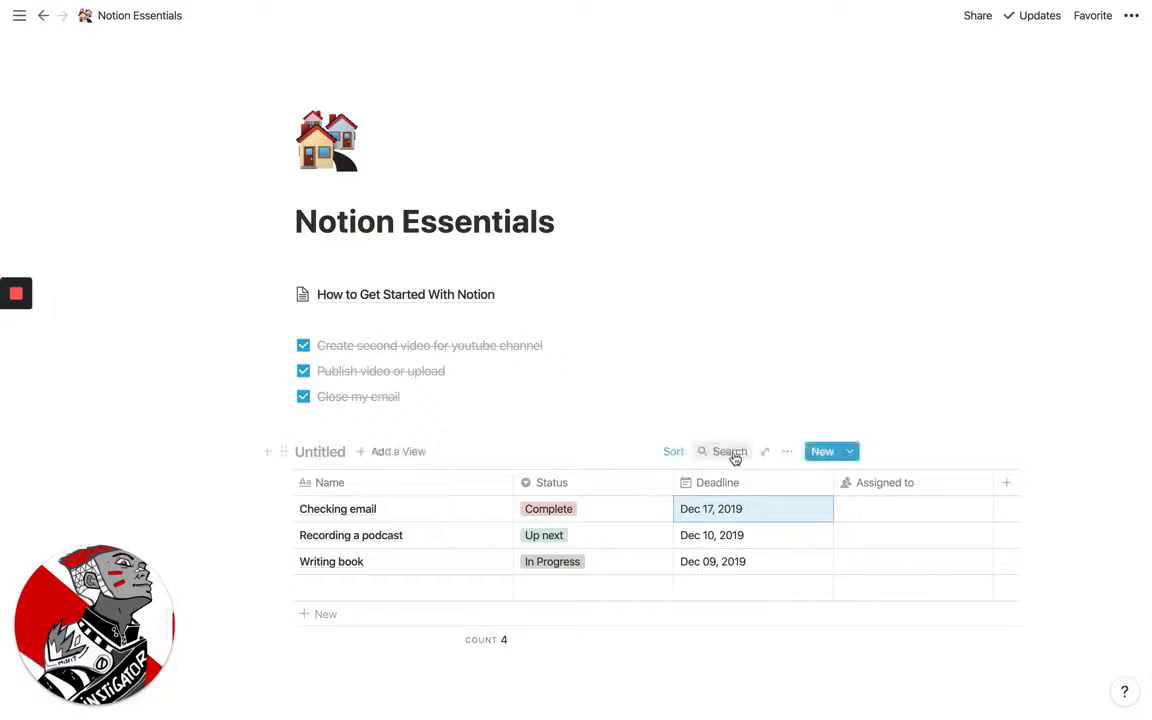
Bring up the table's ••• database options menu next to New.
left_click(788, 452)
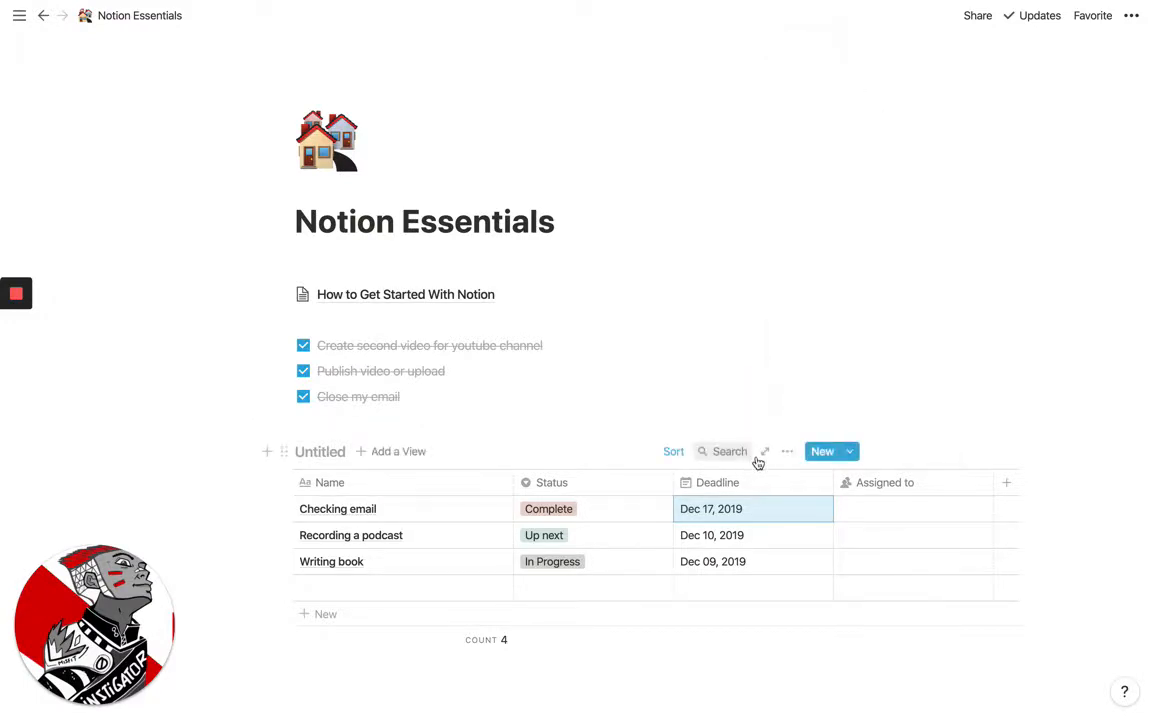
left_click(788, 452)
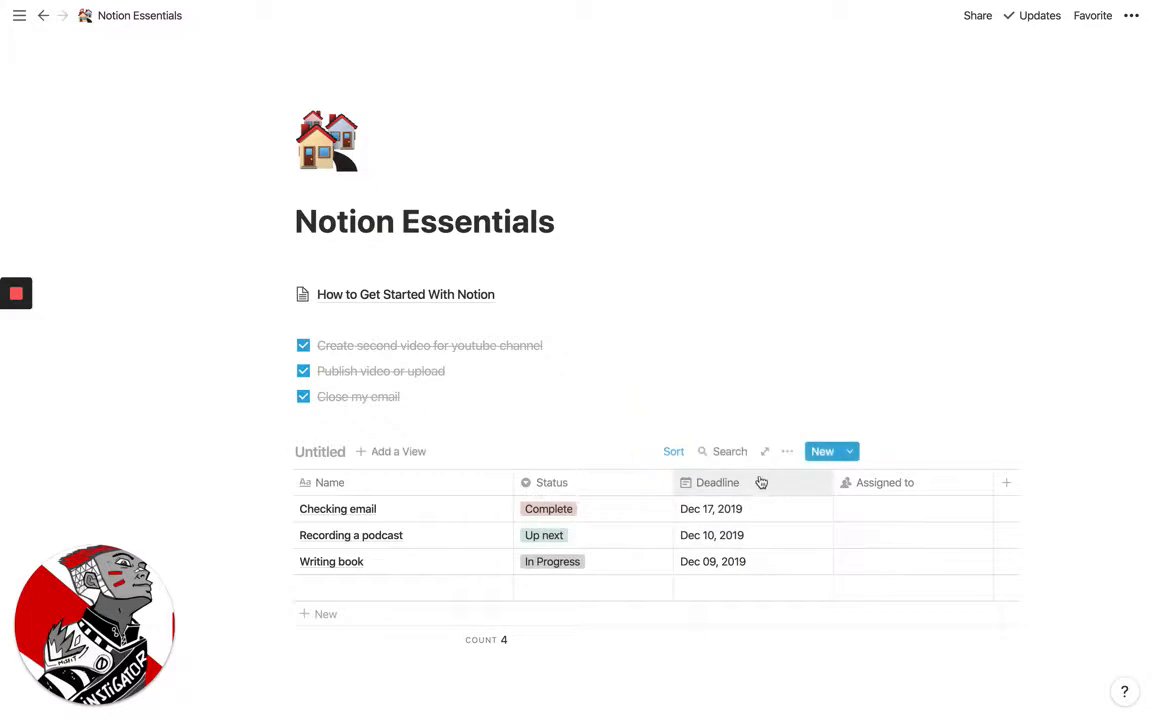
left_click(716, 482)
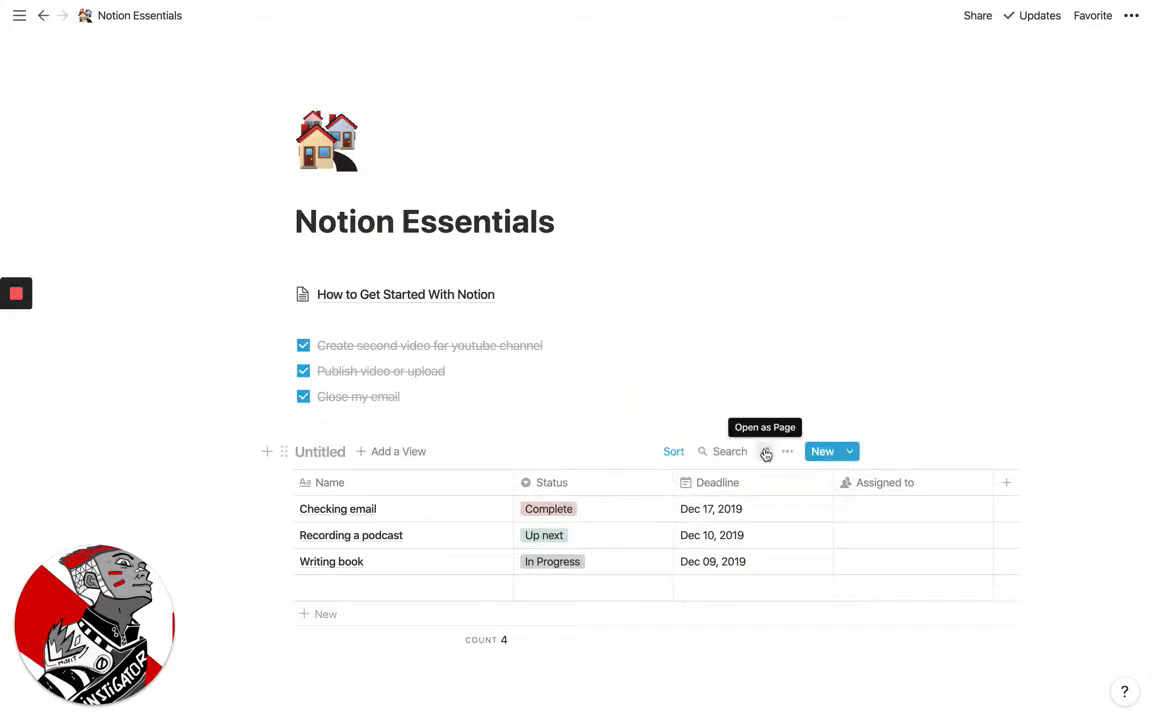
left_click(788, 452)
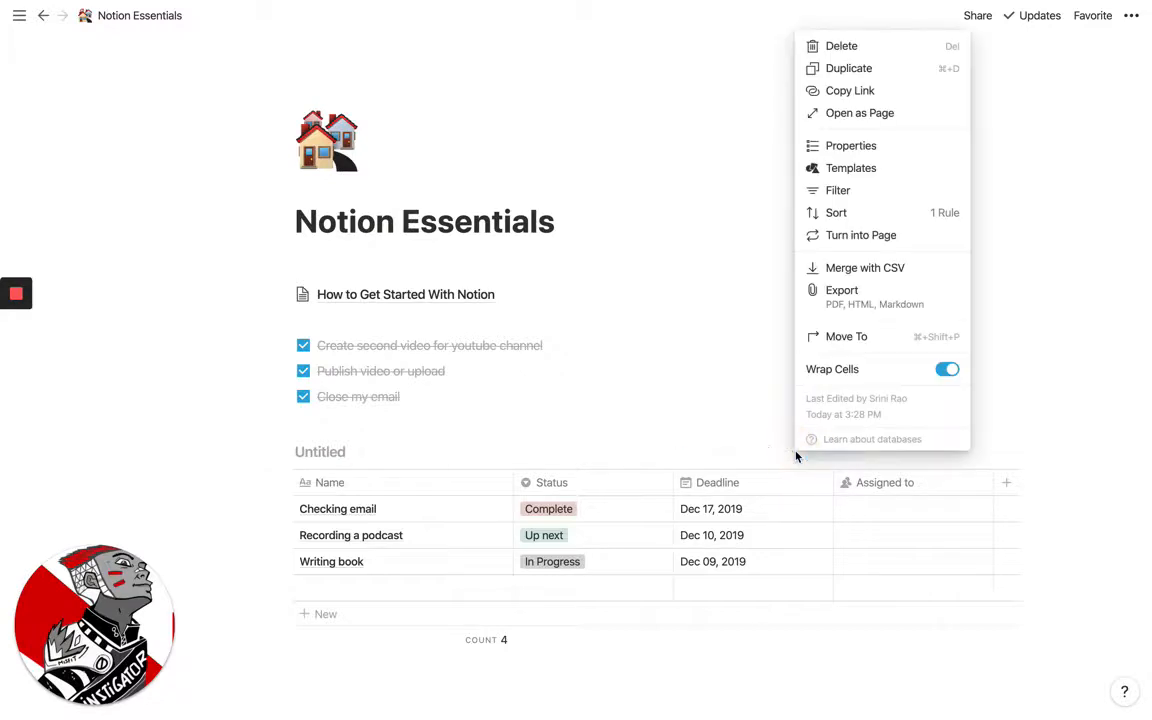
Filter the table with Status is not Complete so finished tasks are hidden.
left_click(838, 190)
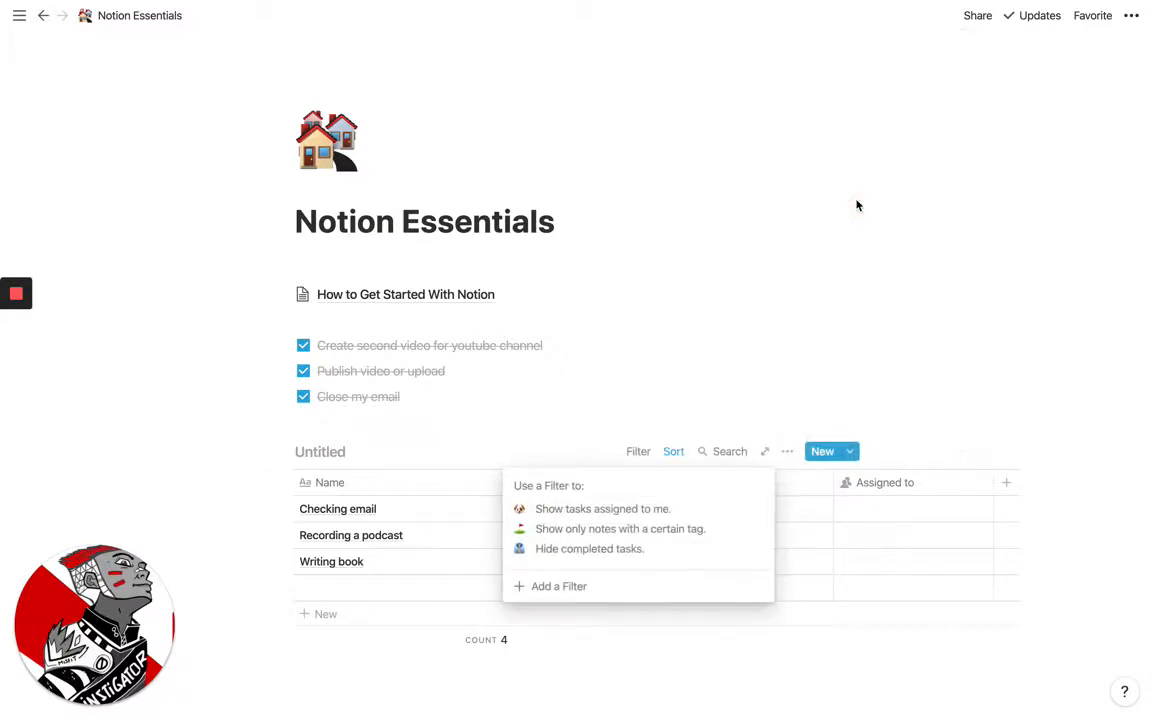
mouse_move(588, 564)
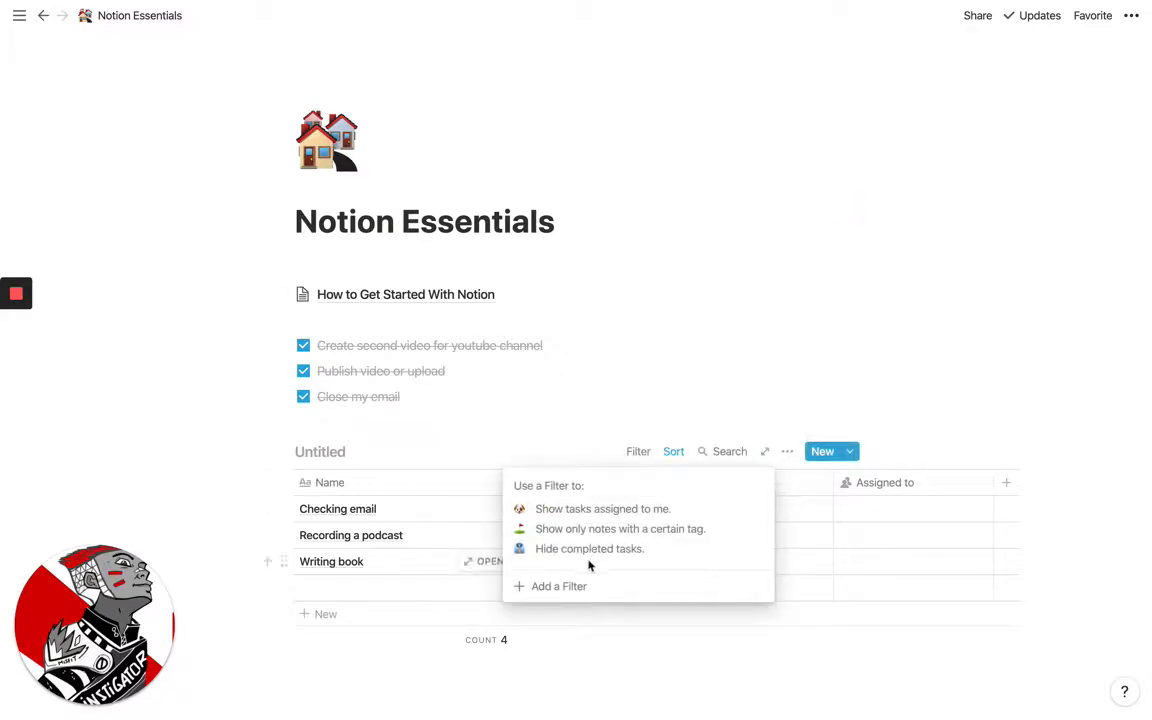
left_click(560, 586)
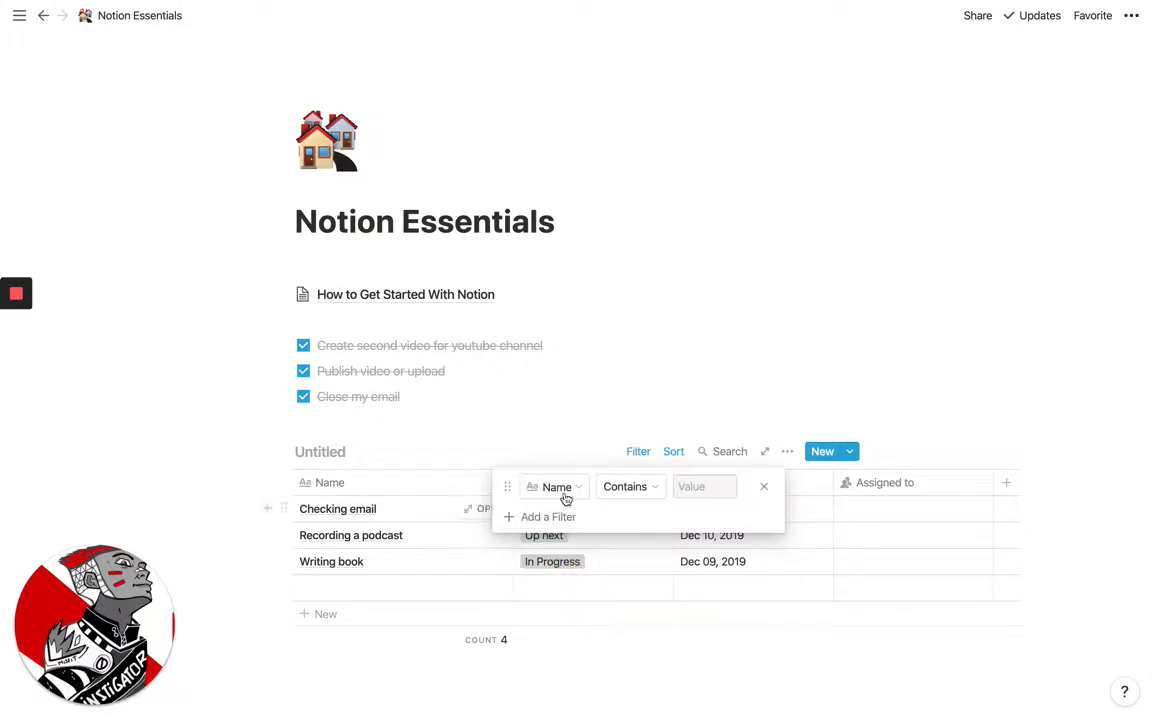
left_click(556, 488)
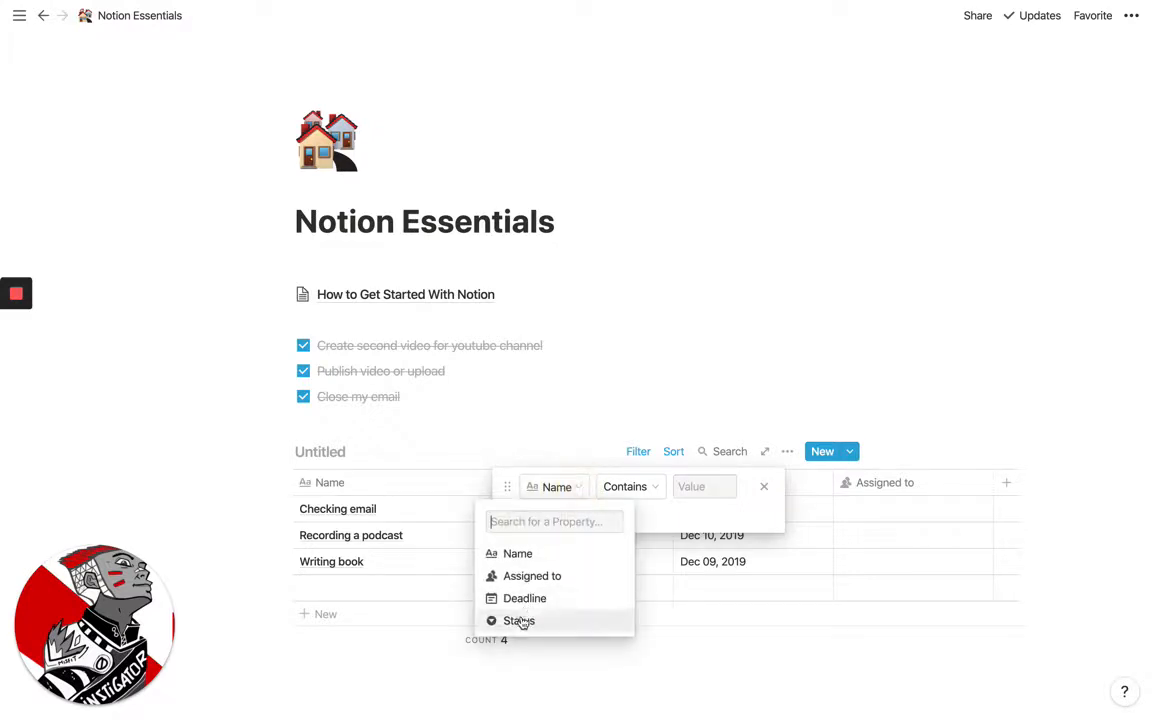
left_click(520, 620)
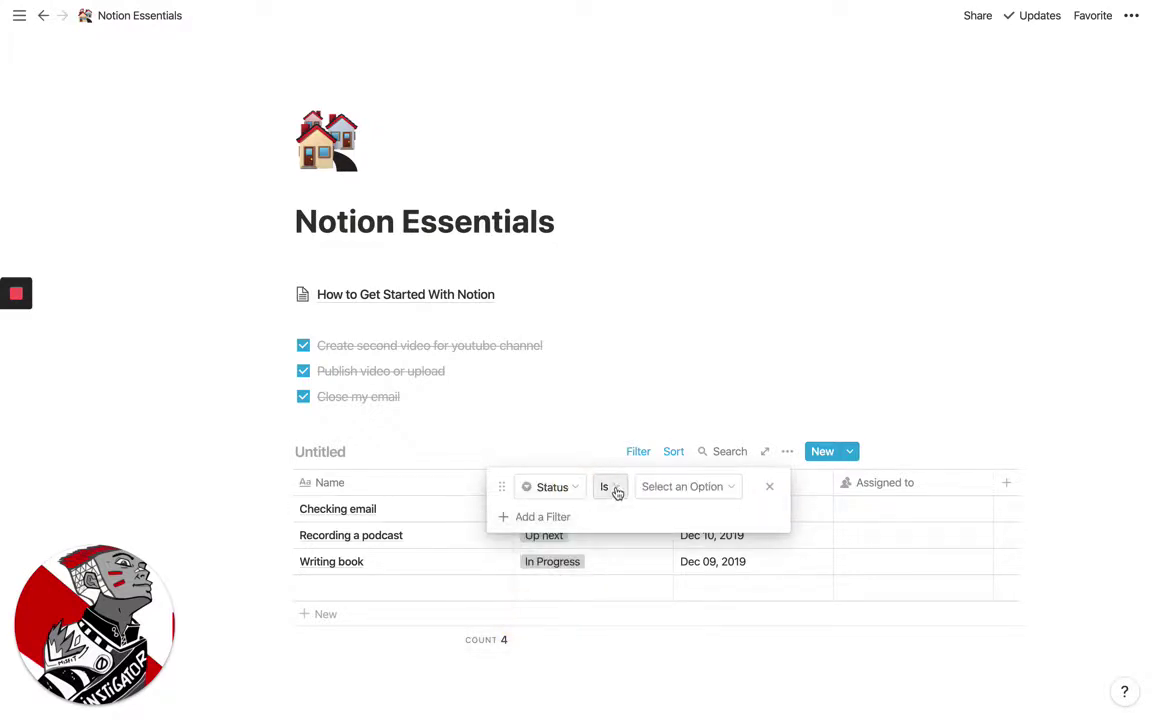
left_click(606, 488)
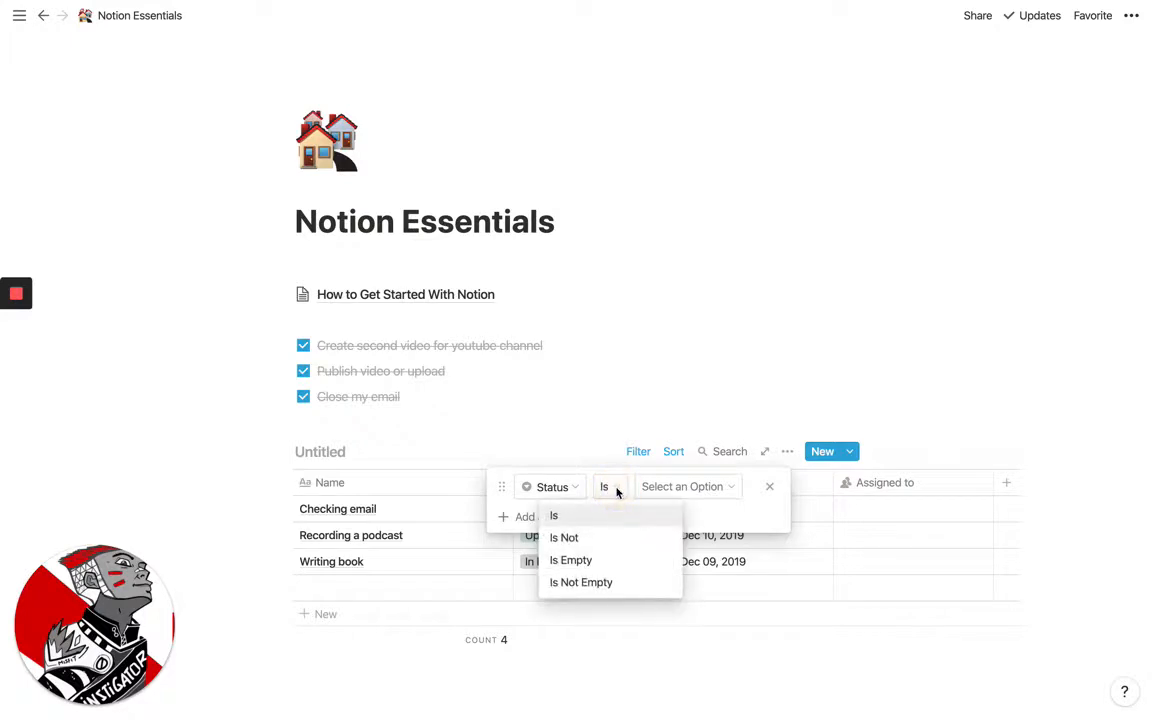
left_click(564, 536)
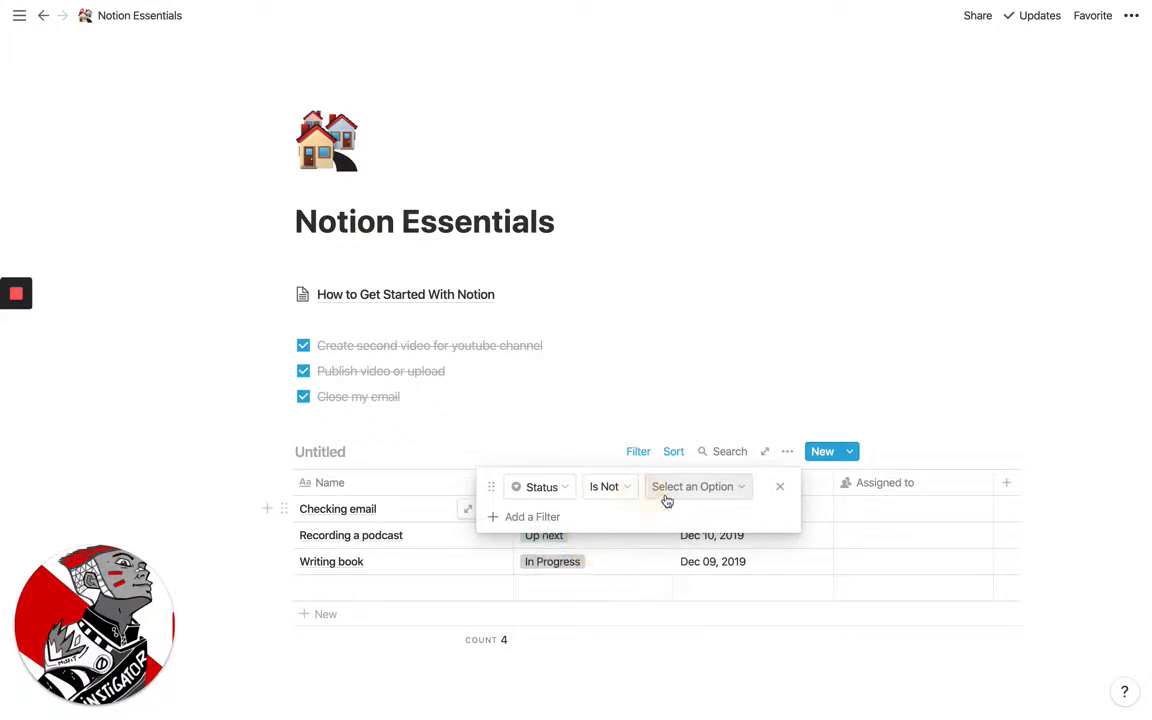
left_click(696, 486)
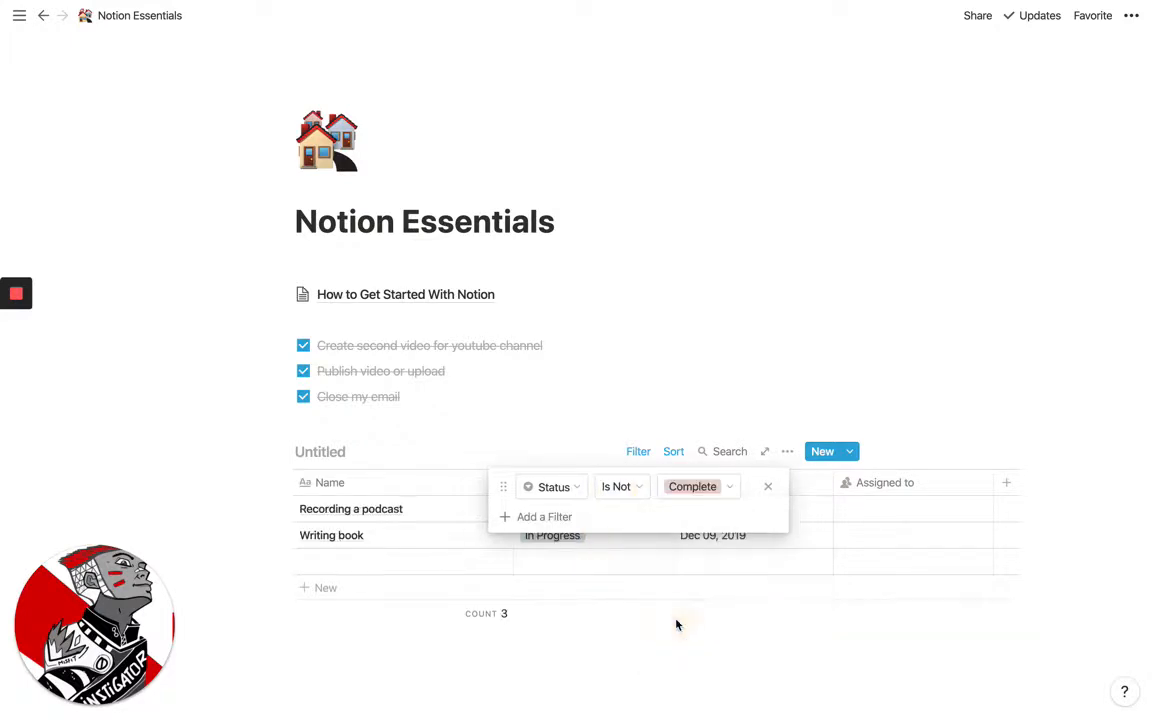
left_click(768, 486)
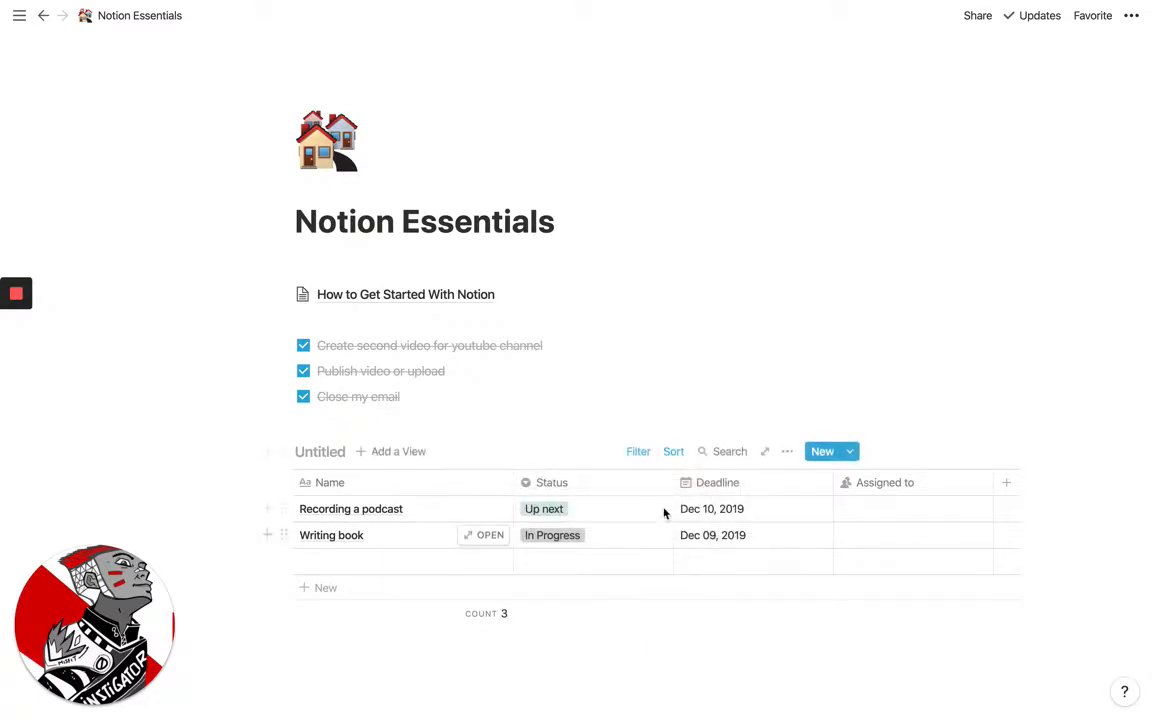
mouse_move(684, 464)
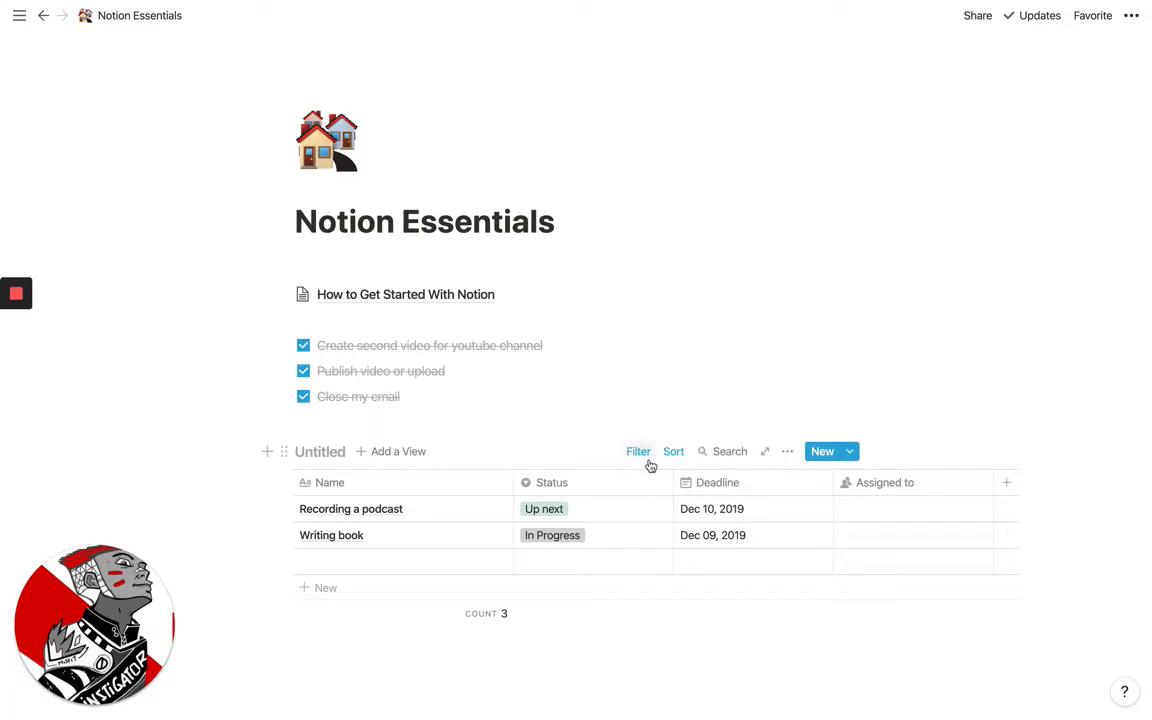
mouse_move(624, 464)
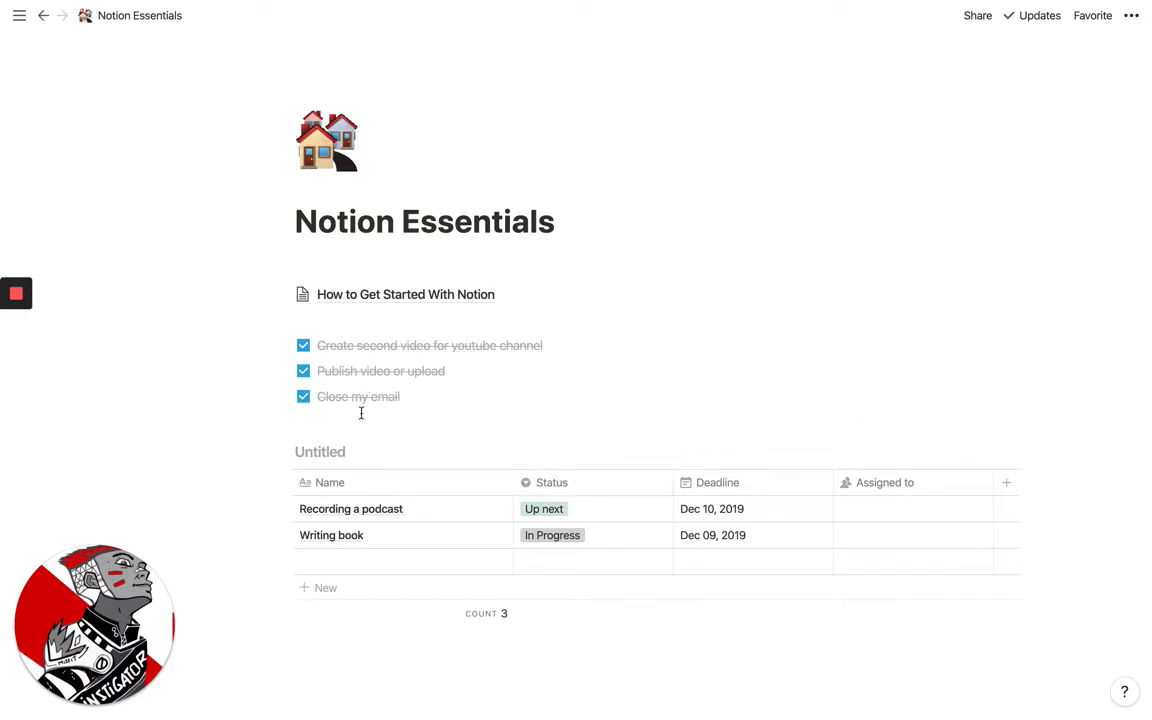
mouse_move(360, 422)
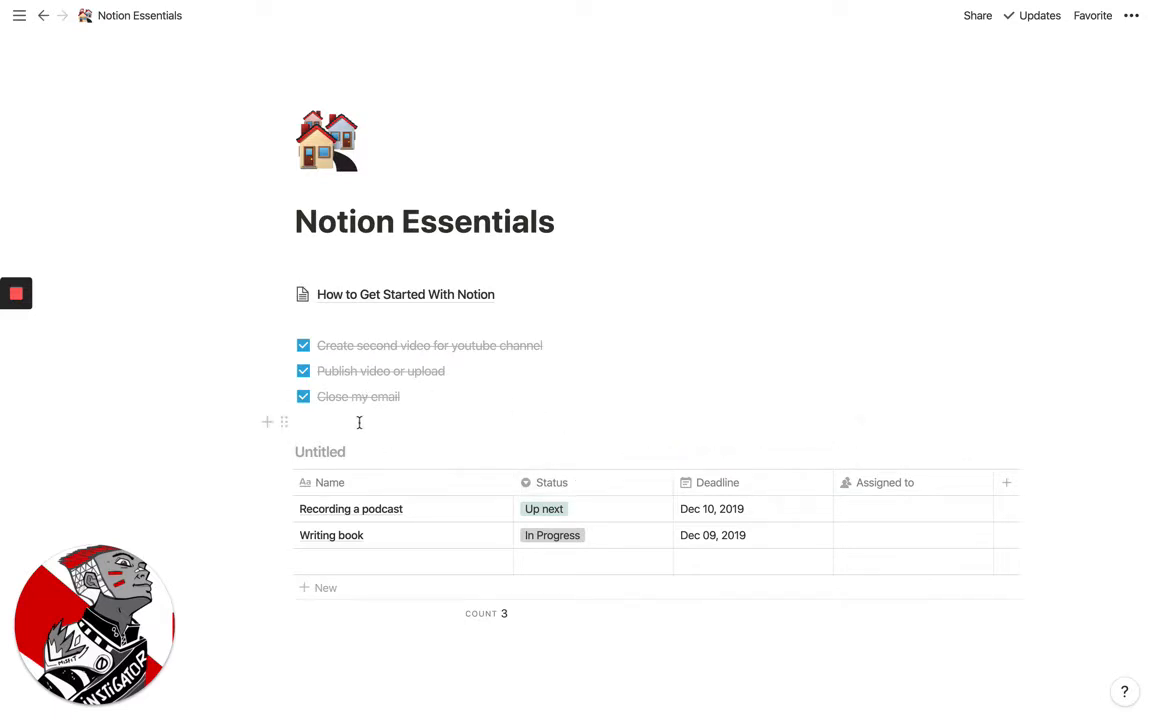
Start a new empty block between the to-do list and the table.
left_click(356, 422)
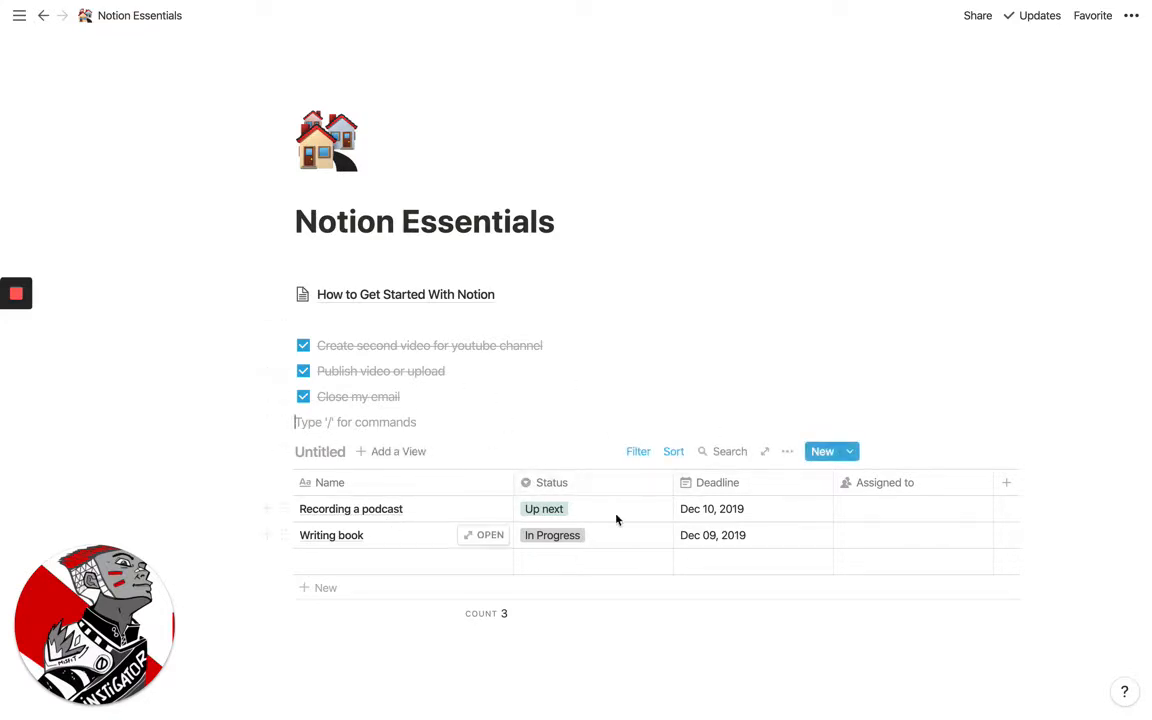
mouse_move(510, 486)
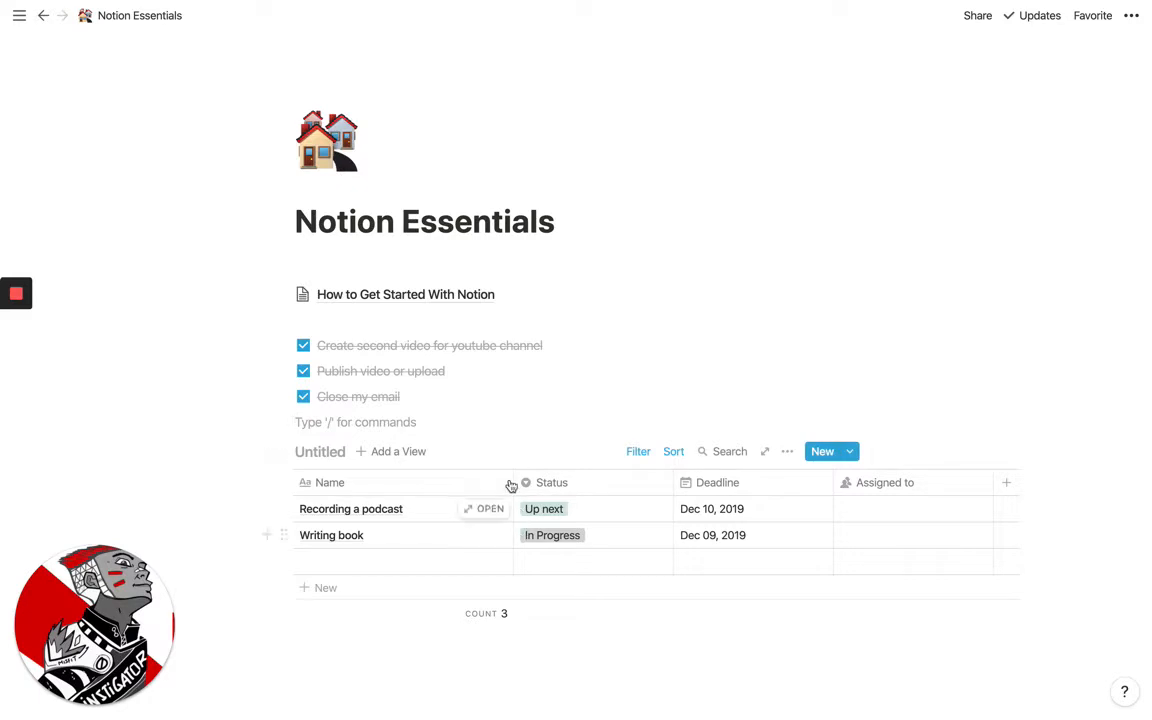
mouse_move(492, 352)
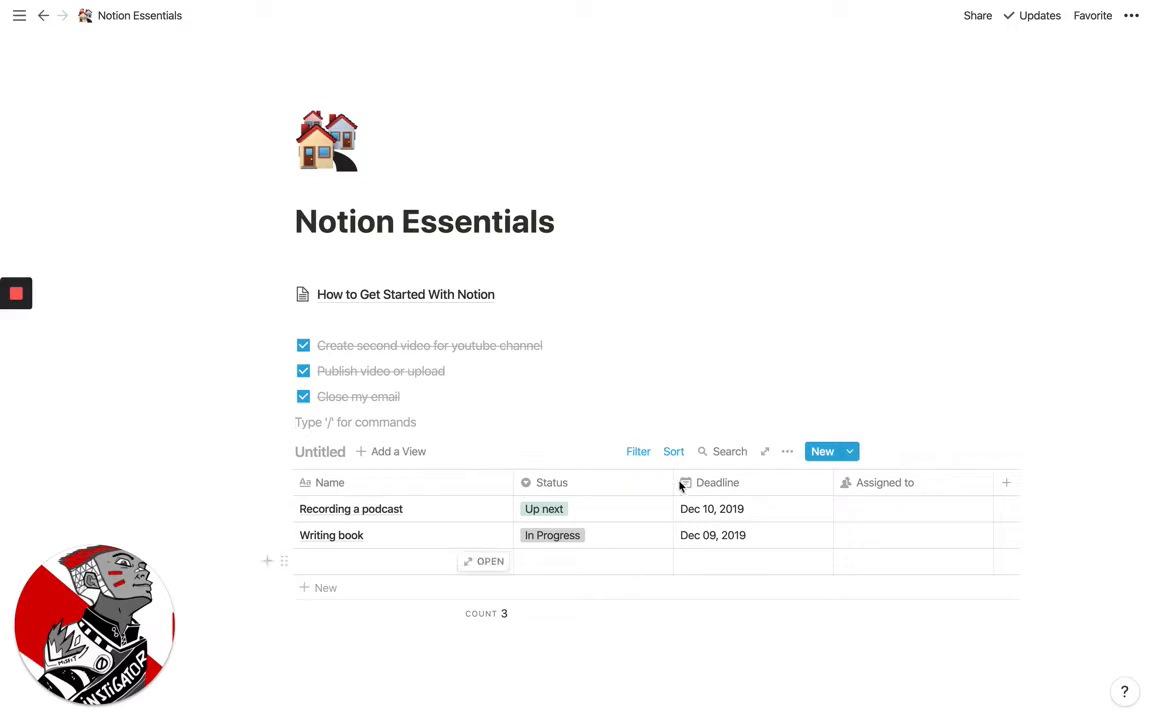
mouse_move(544, 452)
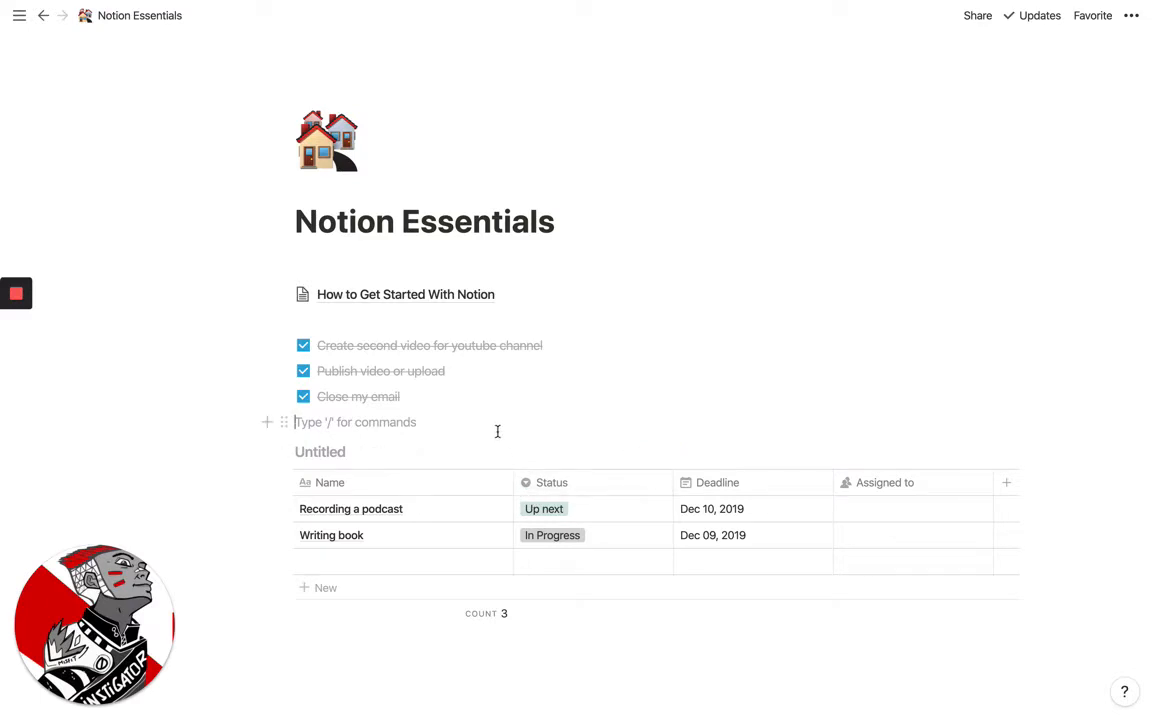
mouse_move(480, 432)
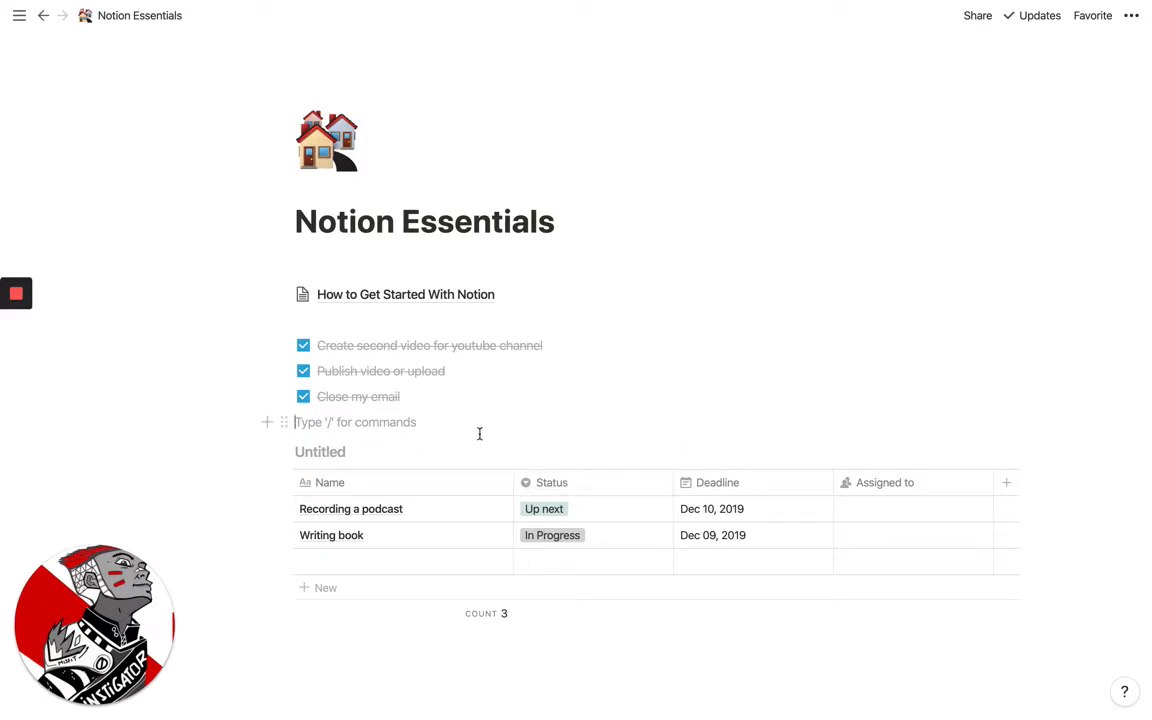